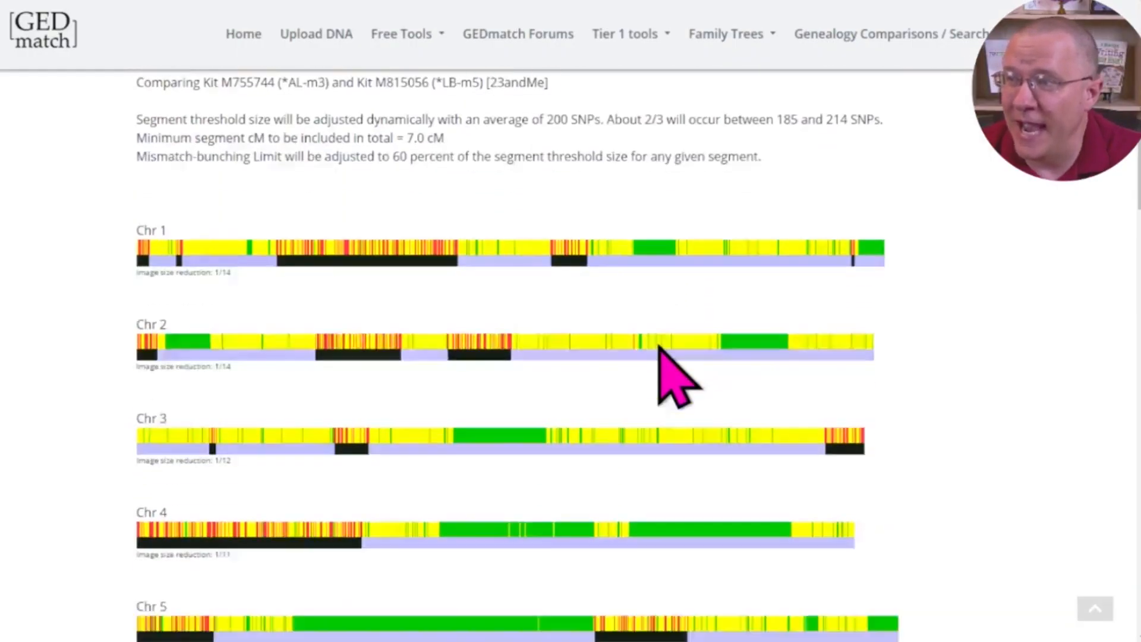
Scroll through the chromosome comparison bars on the GEDmatch page to review them
{"action": "scroll", "scroll_direction": "down", "scroll_amount": 3}
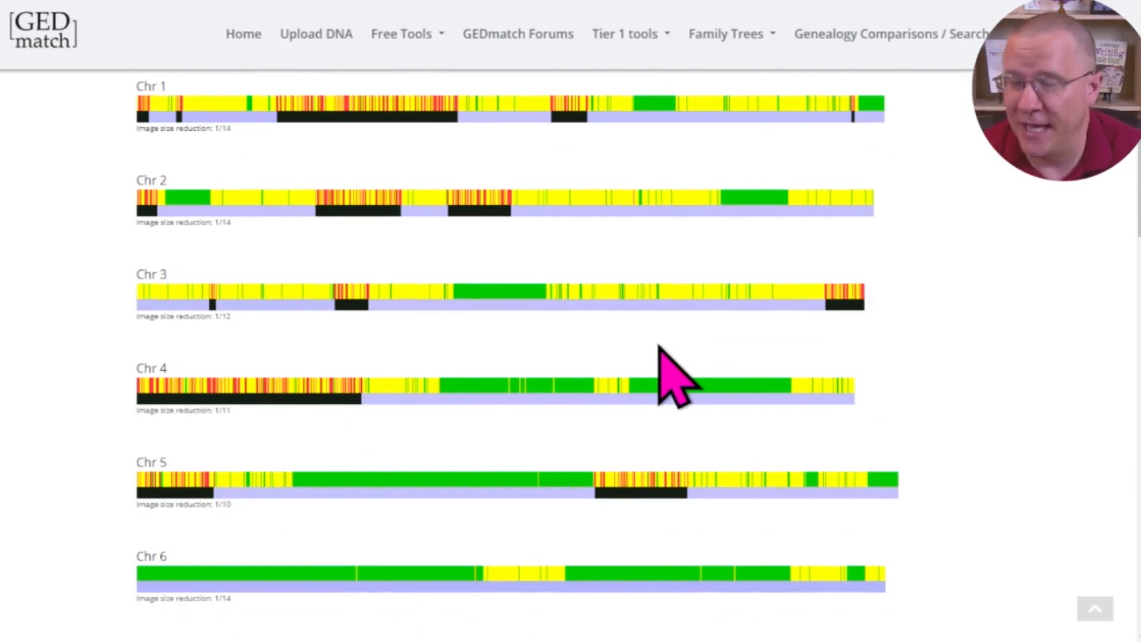
{"action": "mouse_move", "coordinate": [702, 451]}
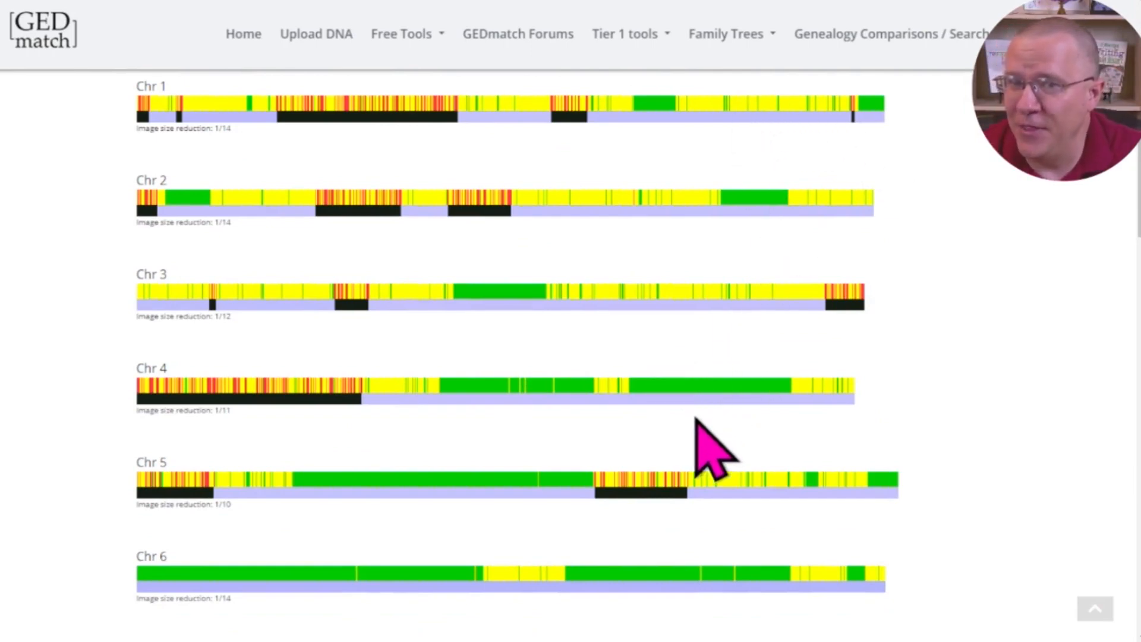
{"action": "scroll", "scroll_direction": "down", "scroll_amount": 3}
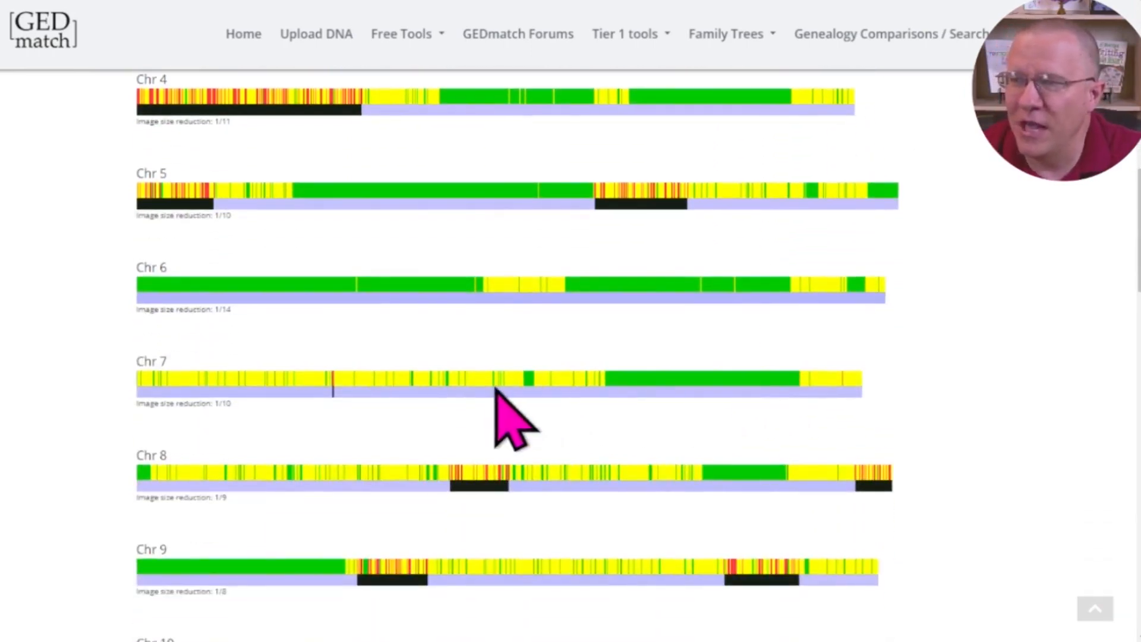
{"action": "scroll", "scroll_direction": "down", "scroll_amount": 3}
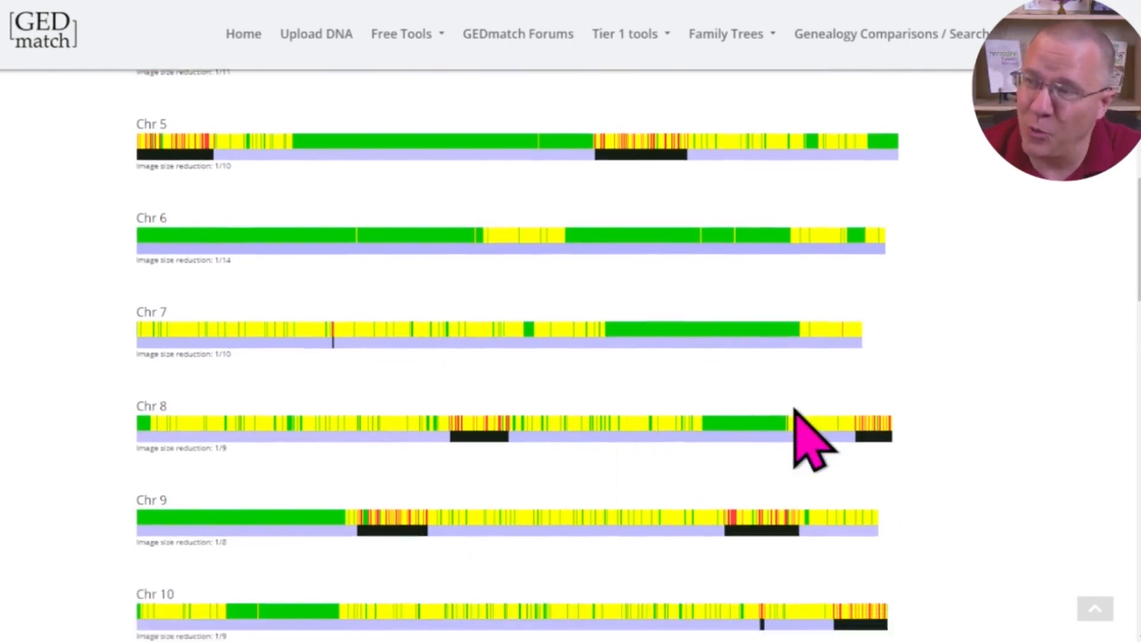
{"action": "scroll", "scroll_direction": "down", "scroll_amount": 3}
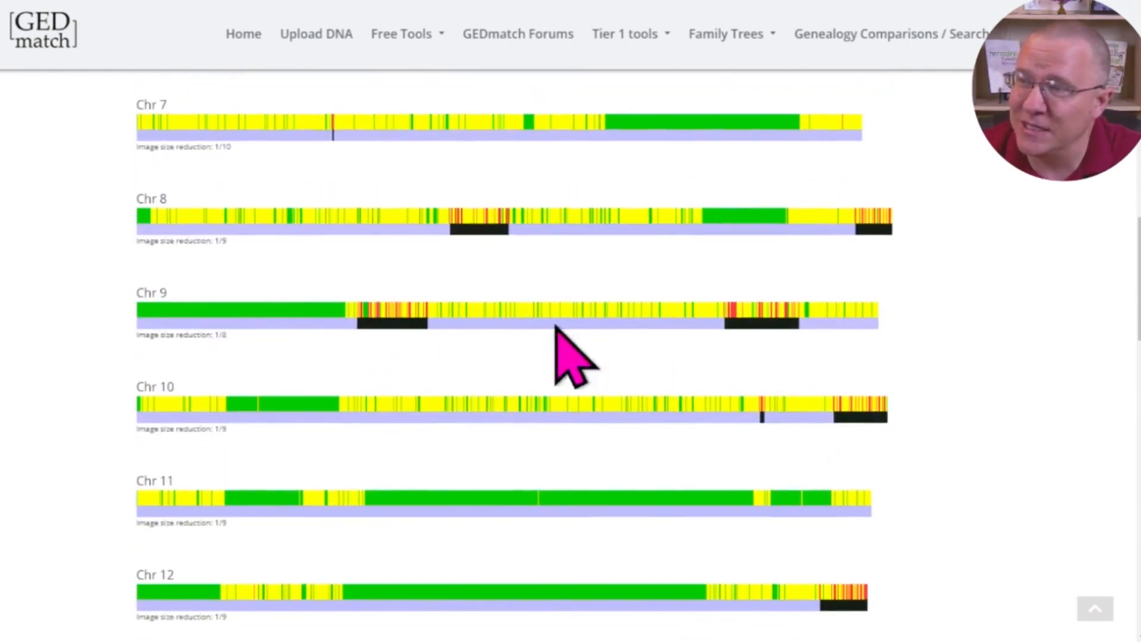
{"action": "scroll", "scroll_direction": "down", "scroll_amount": 3}
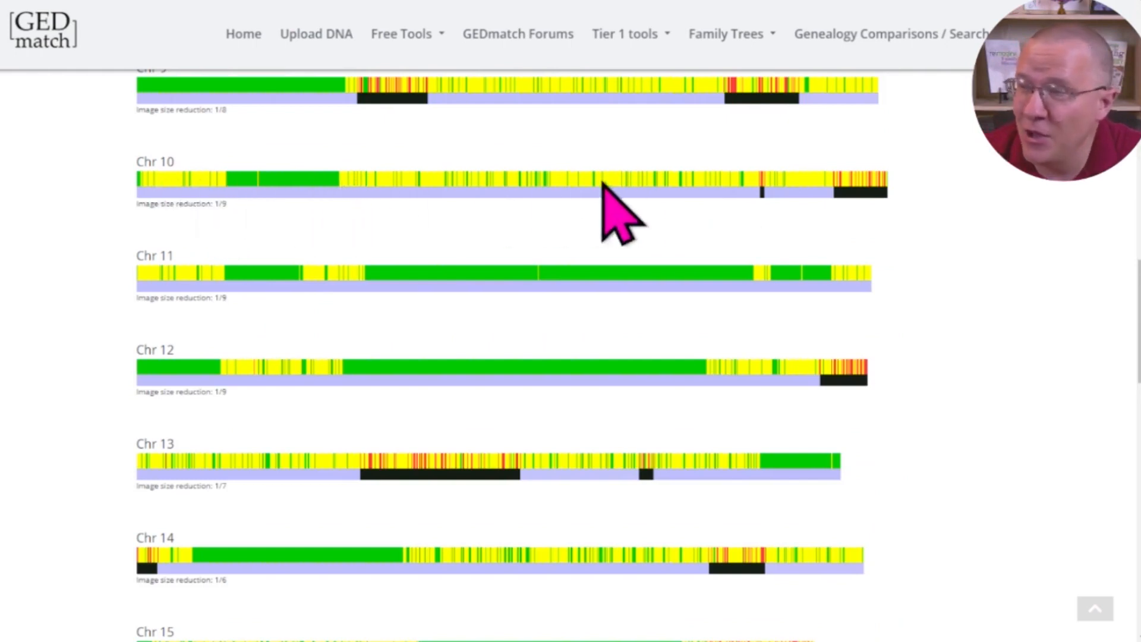
{"action": "mouse_move", "coordinate": [153, 194]}
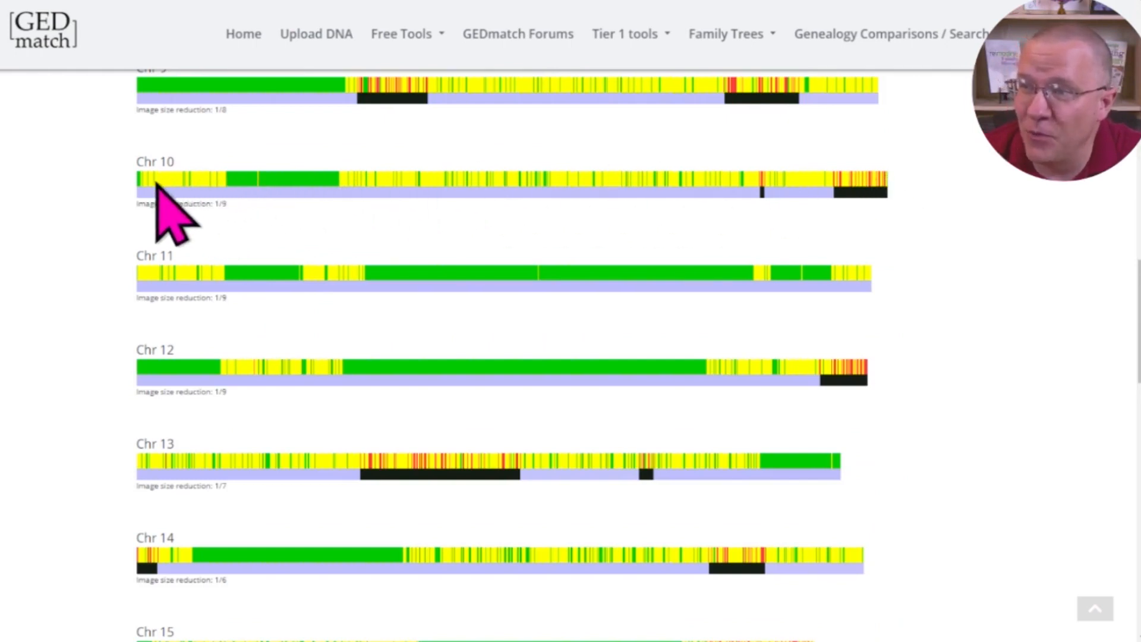
{"action": "mouse_move", "coordinate": [725, 203]}
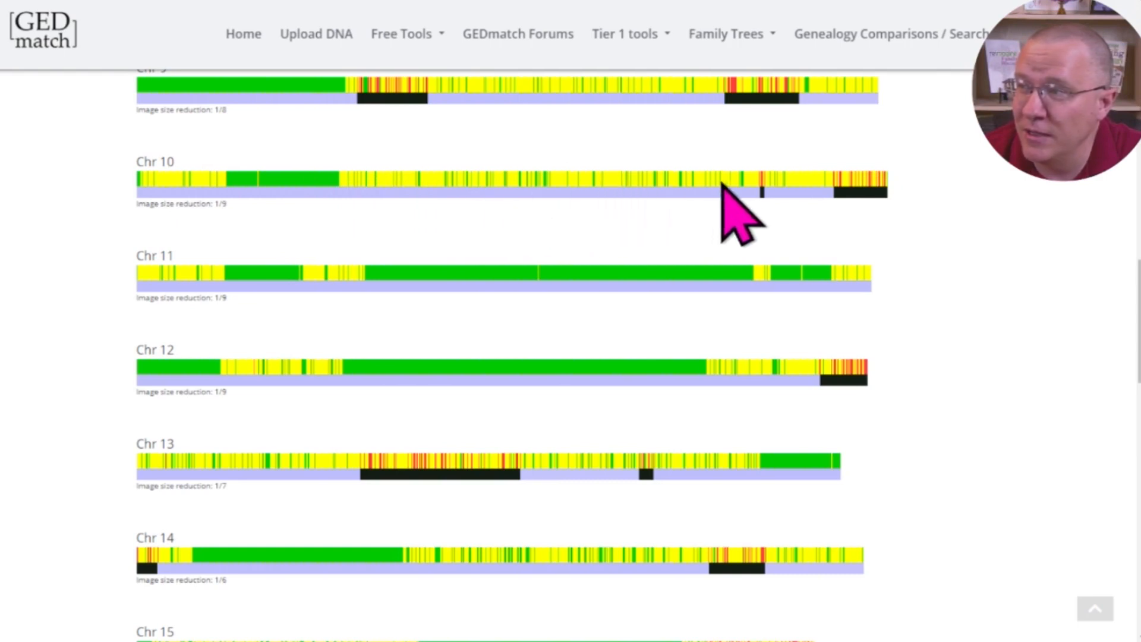
{"action": "mouse_move", "coordinate": [209, 247]}
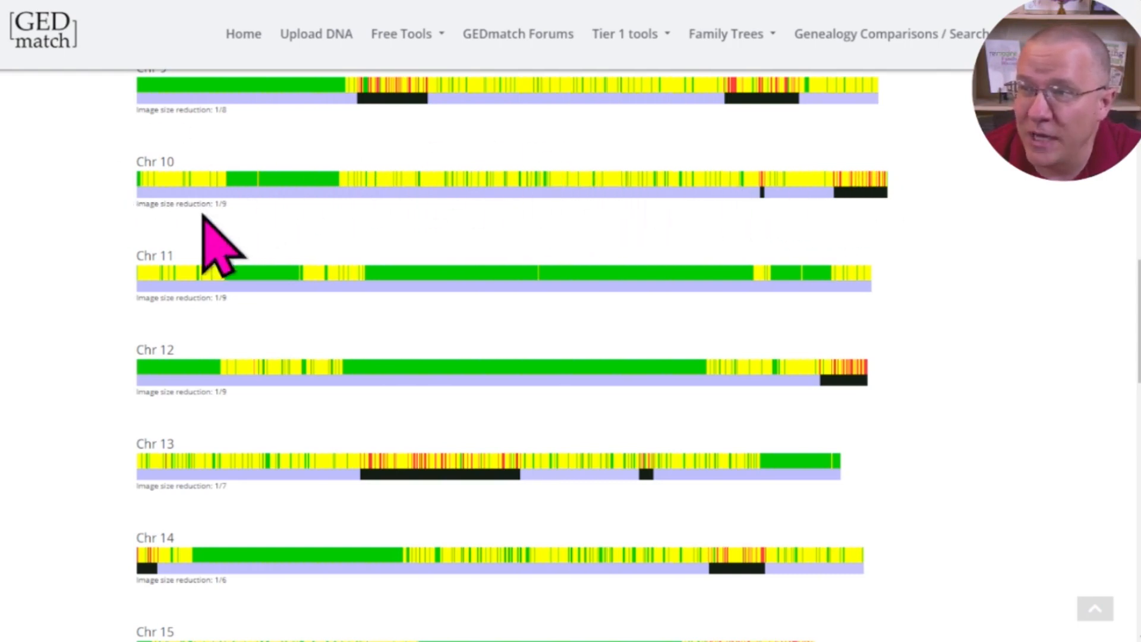
{"action": "mouse_move", "coordinate": [848, 225]}
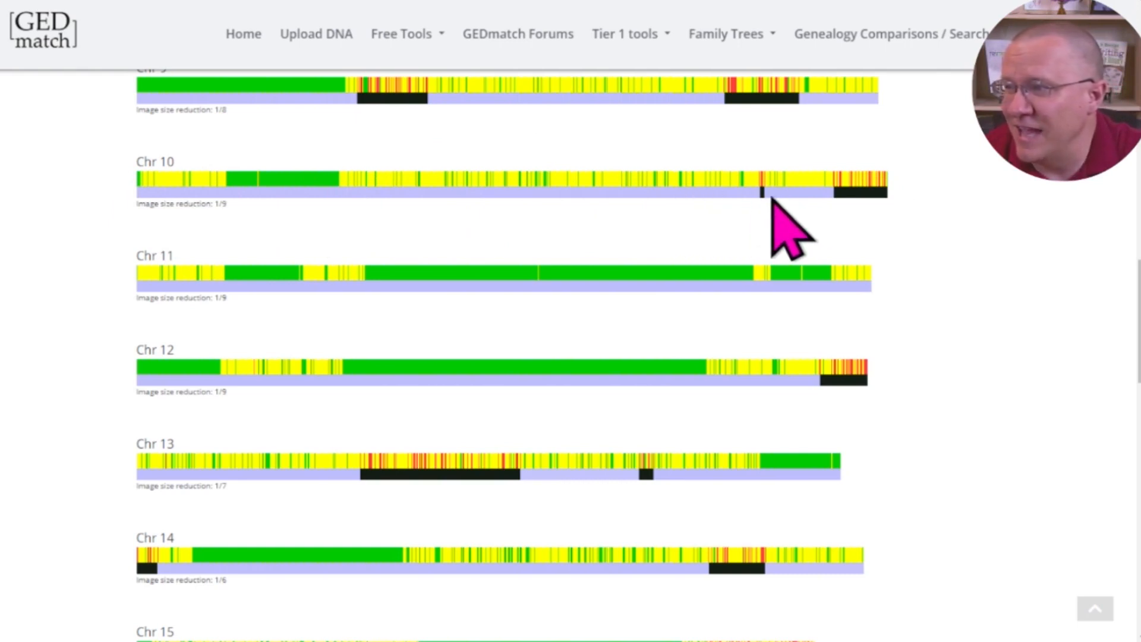
{"action": "mouse_move", "coordinate": [654, 241]}
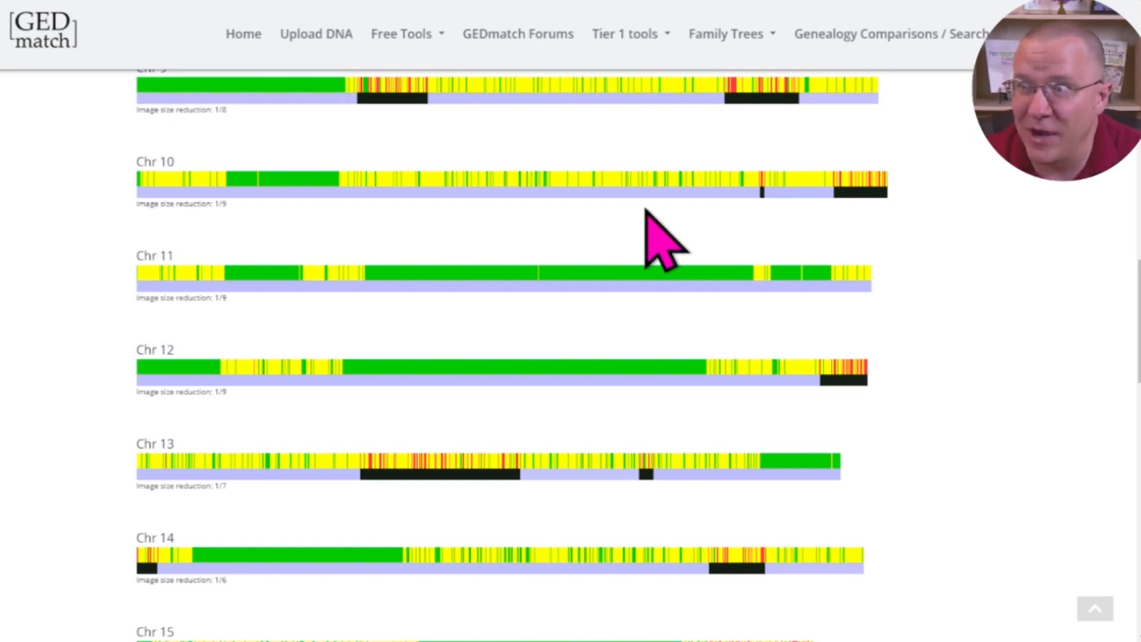
{"action": "scroll", "scroll_direction": "up", "scroll_amount": 3}
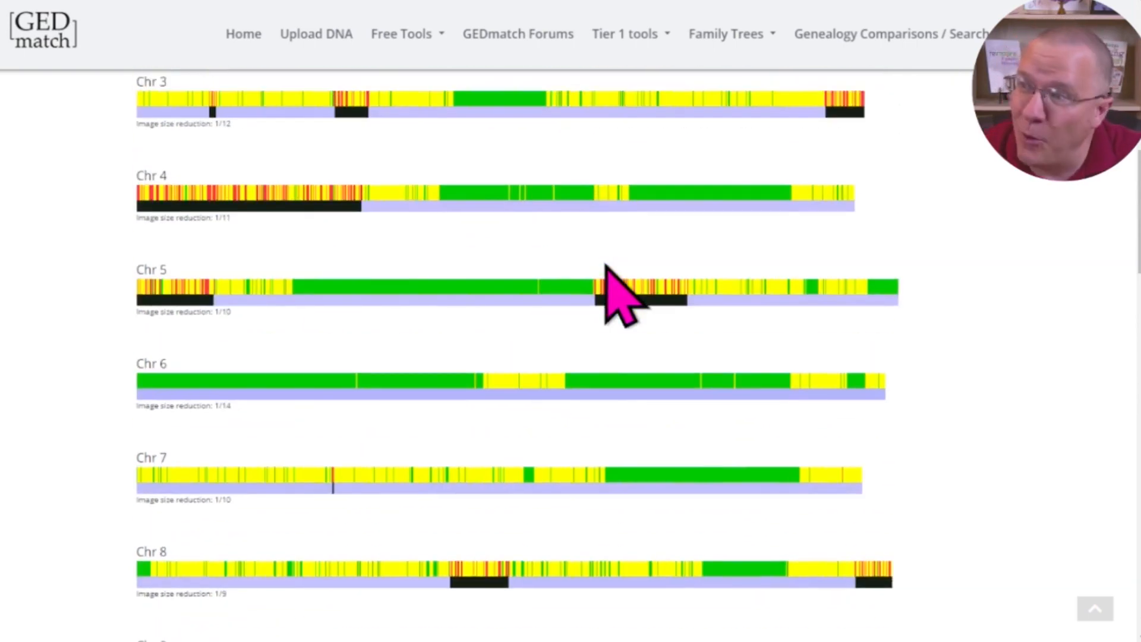
{"action": "scroll", "scroll_direction": "up", "scroll_amount": 3}
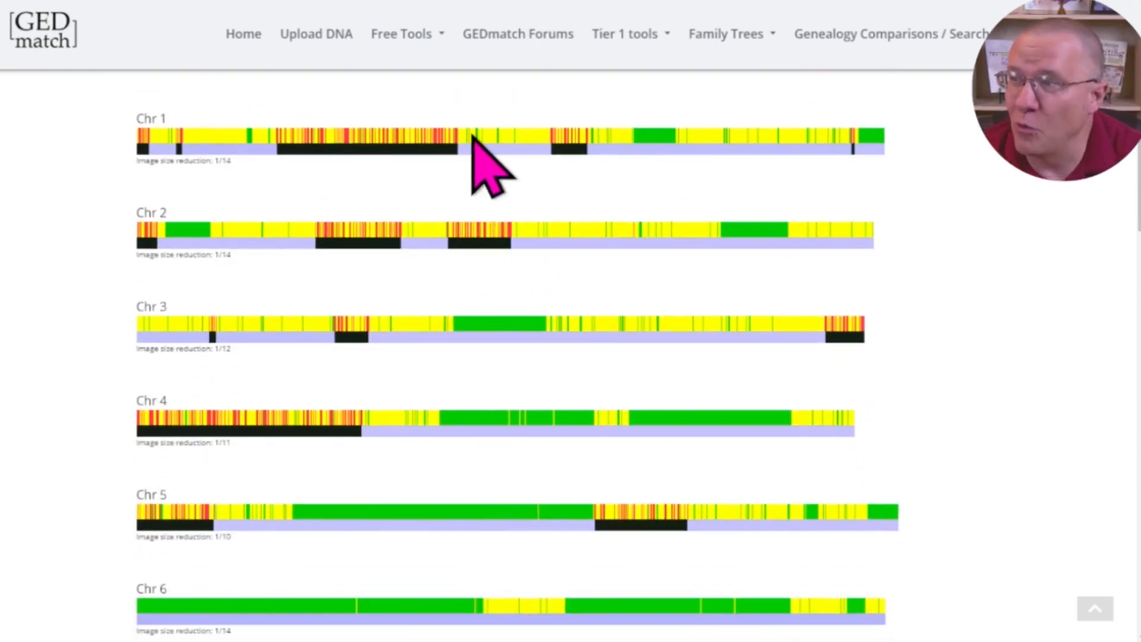
{"action": "mouse_move", "coordinate": [428, 149]}
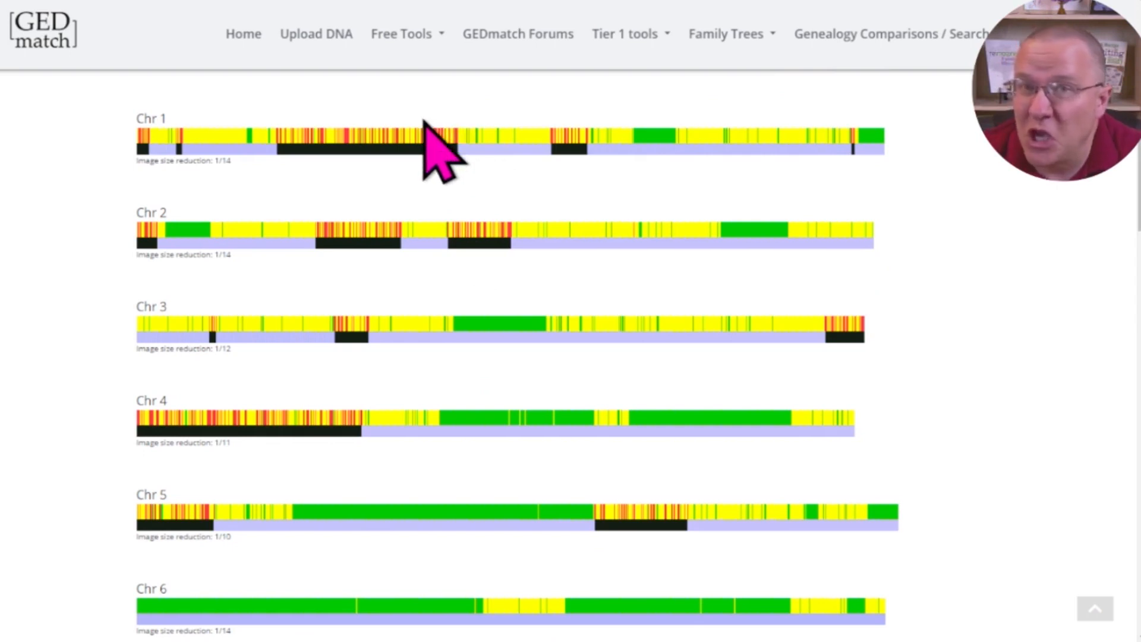
{"action": "mouse_move", "coordinate": [423, 191]}
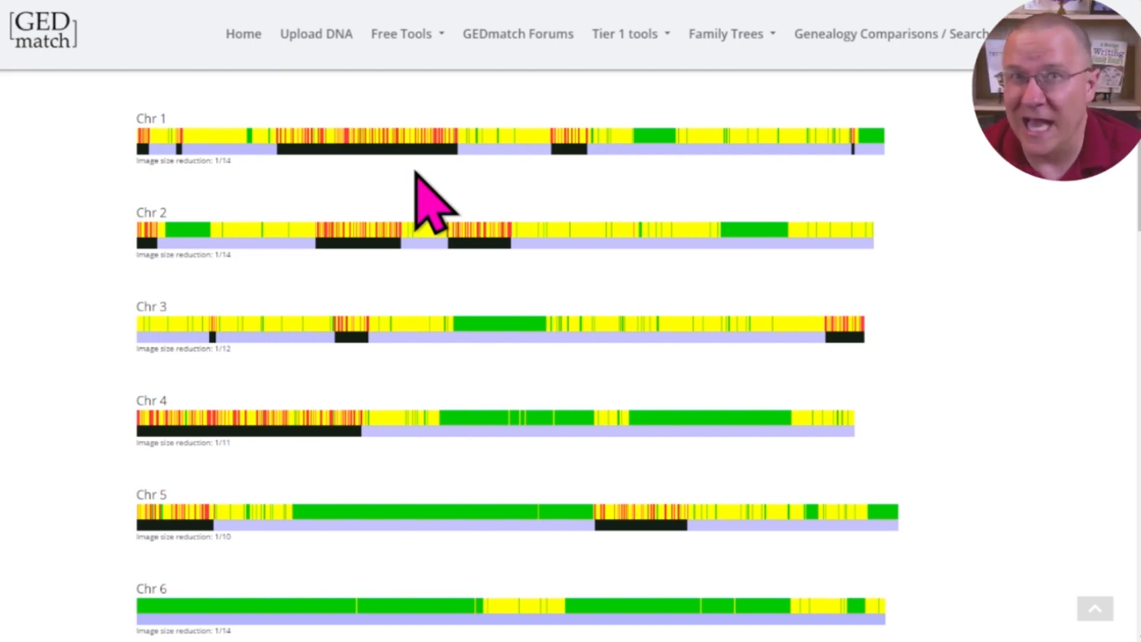
{"action": "mouse_move", "coordinate": [1020, 245]}
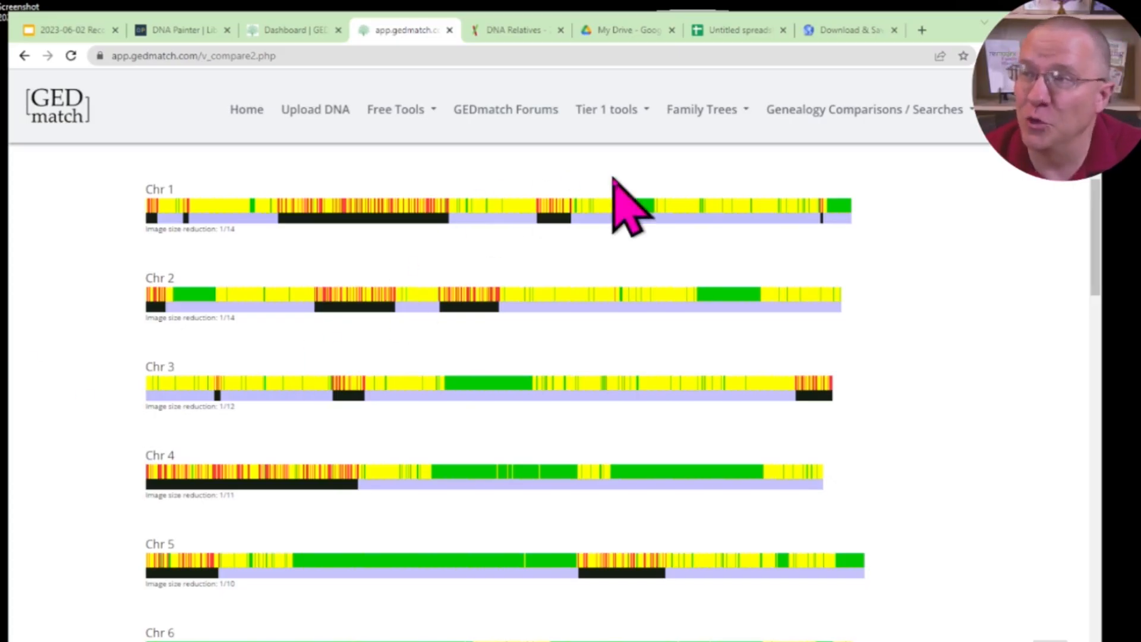
{"action": "mouse_move", "coordinate": [326, 571]}
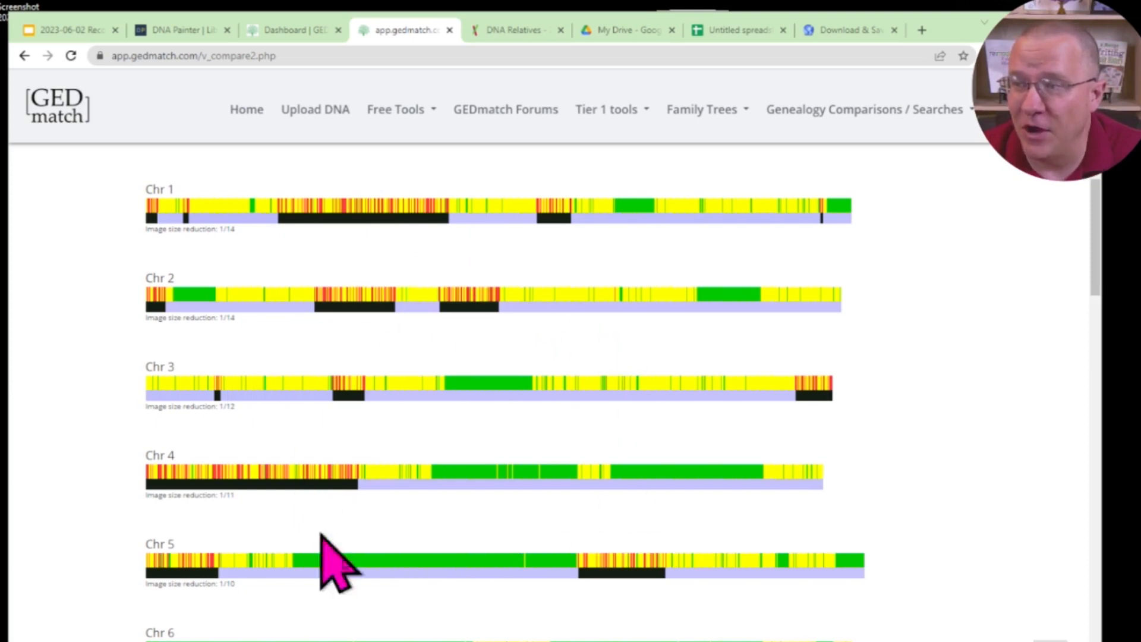
{"action": "mouse_move", "coordinate": [700, 478]}
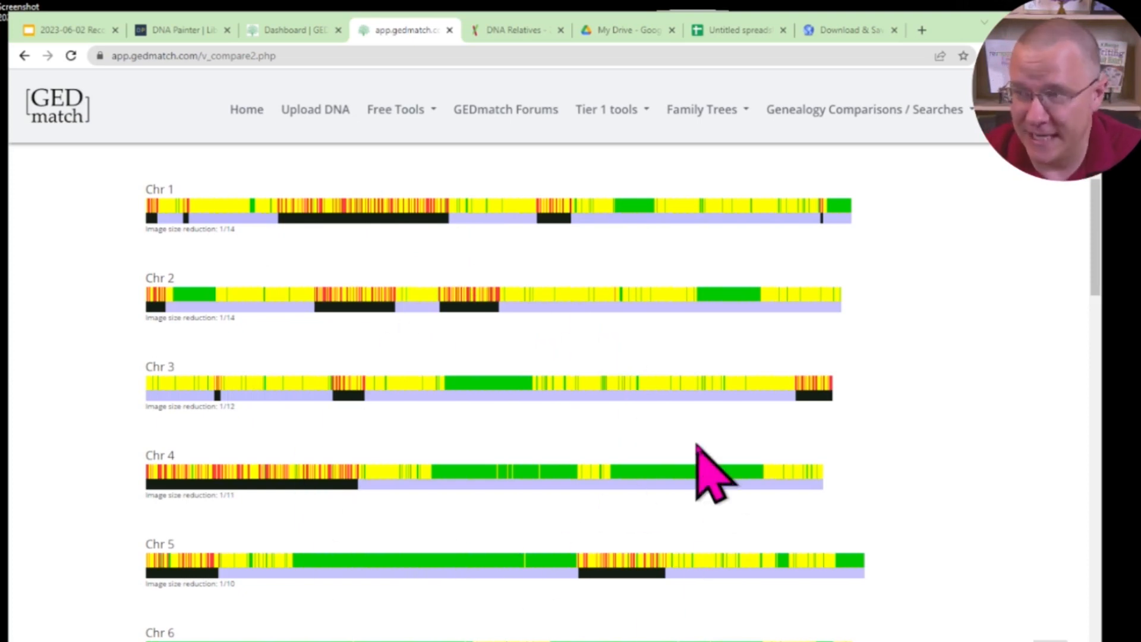
{"action": "mouse_move", "coordinate": [404, 300]}
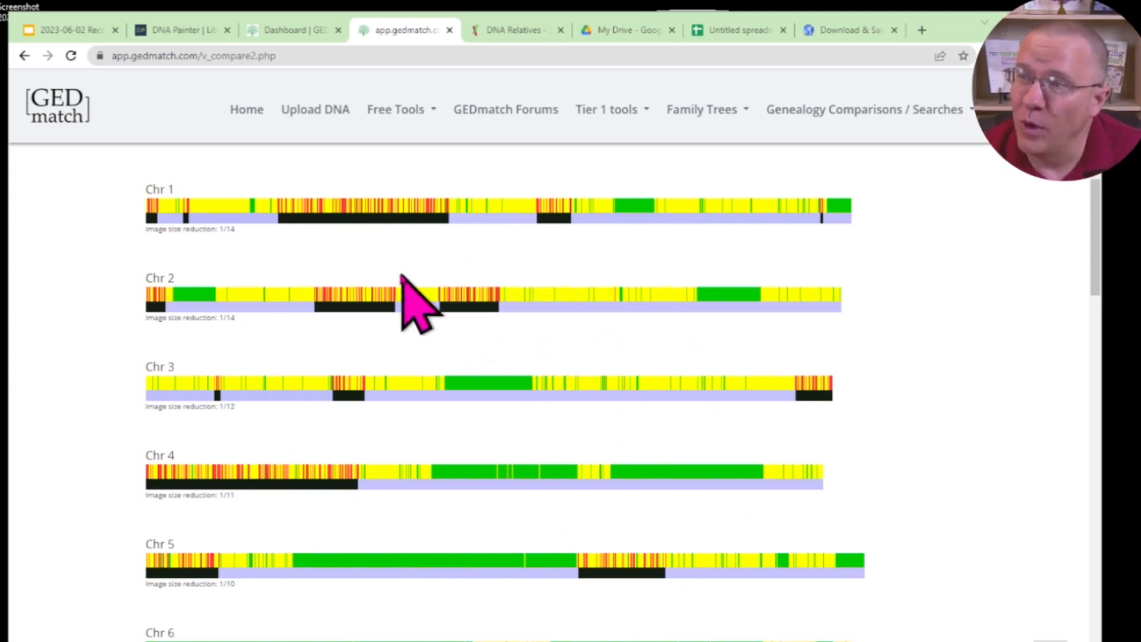
Save the comparison page as 'Webpage, Complete' into Downloads\FHF
{"action": "right_click", "coordinate": [404, 295]}
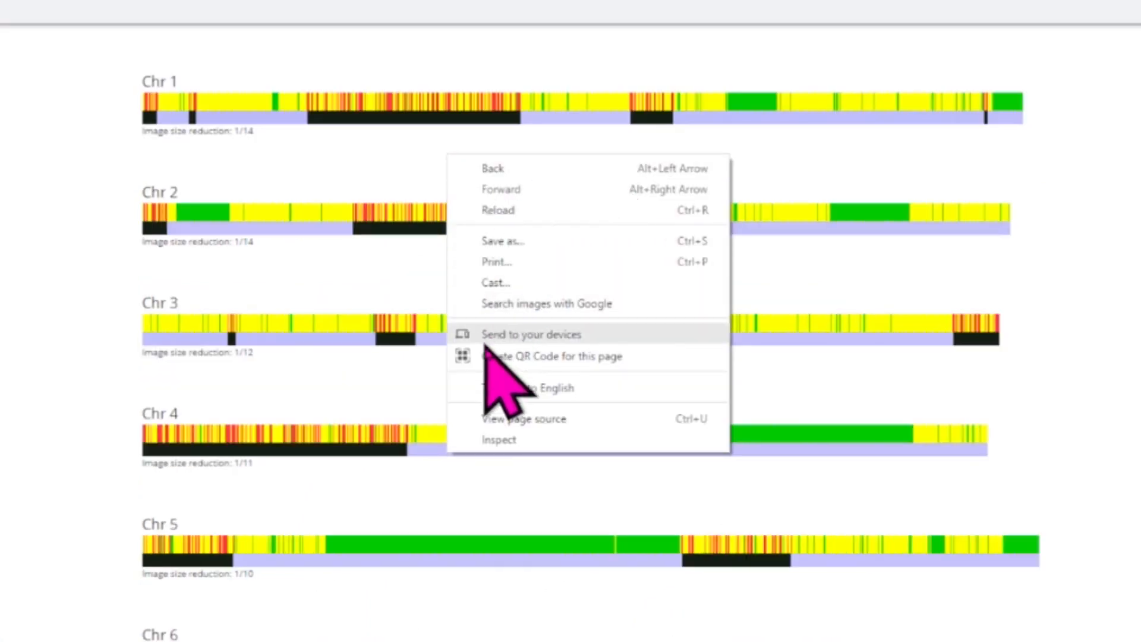
{"action": "mouse_move", "coordinate": [484, 251]}
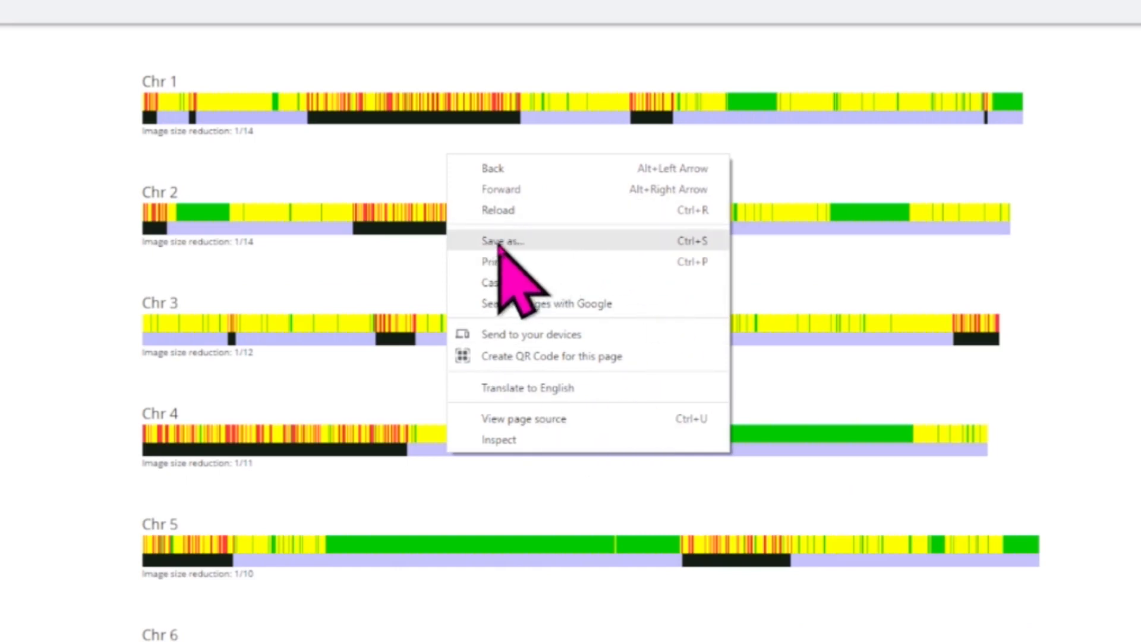
{"action": "left_click", "coordinate": [502, 240]}
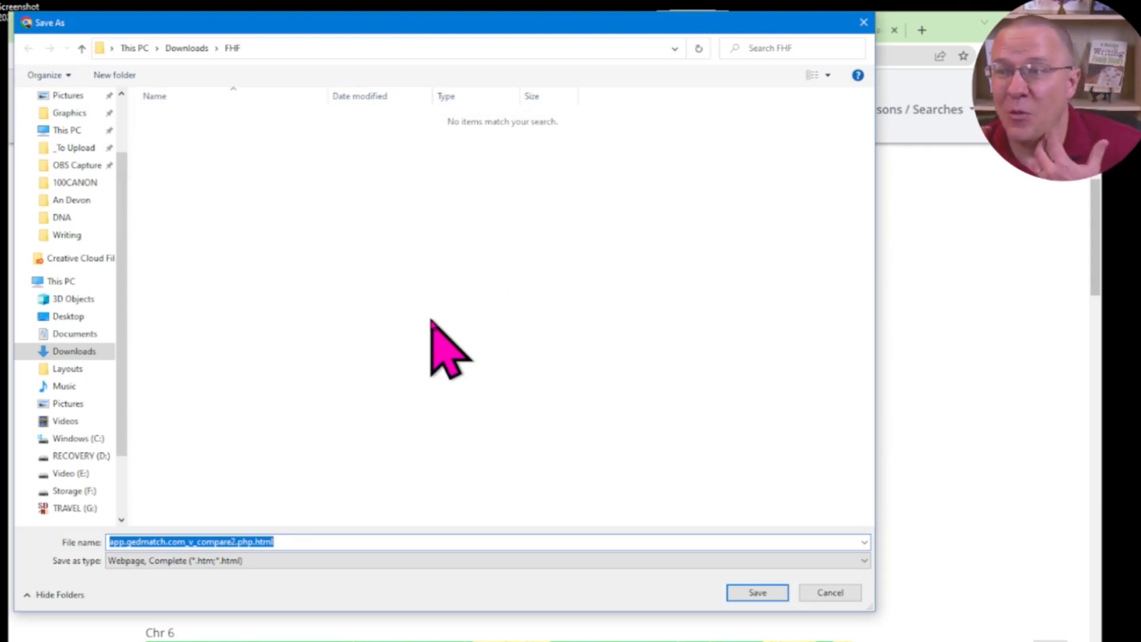
{"action": "mouse_move", "coordinate": [252, 204]}
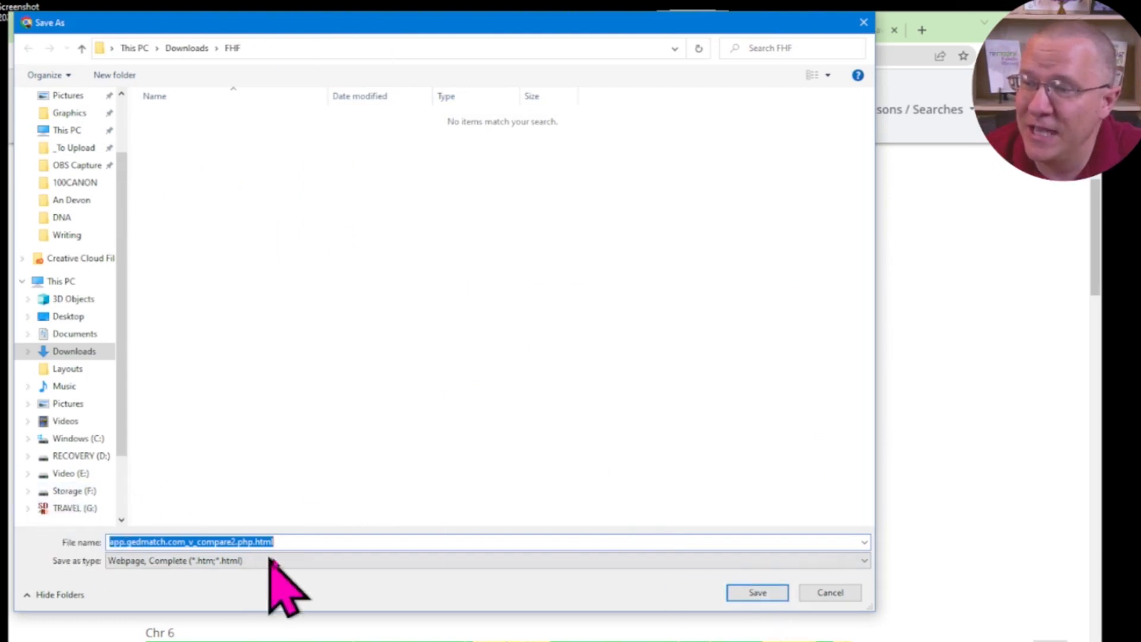
{"action": "left_click", "coordinate": [757, 592]}
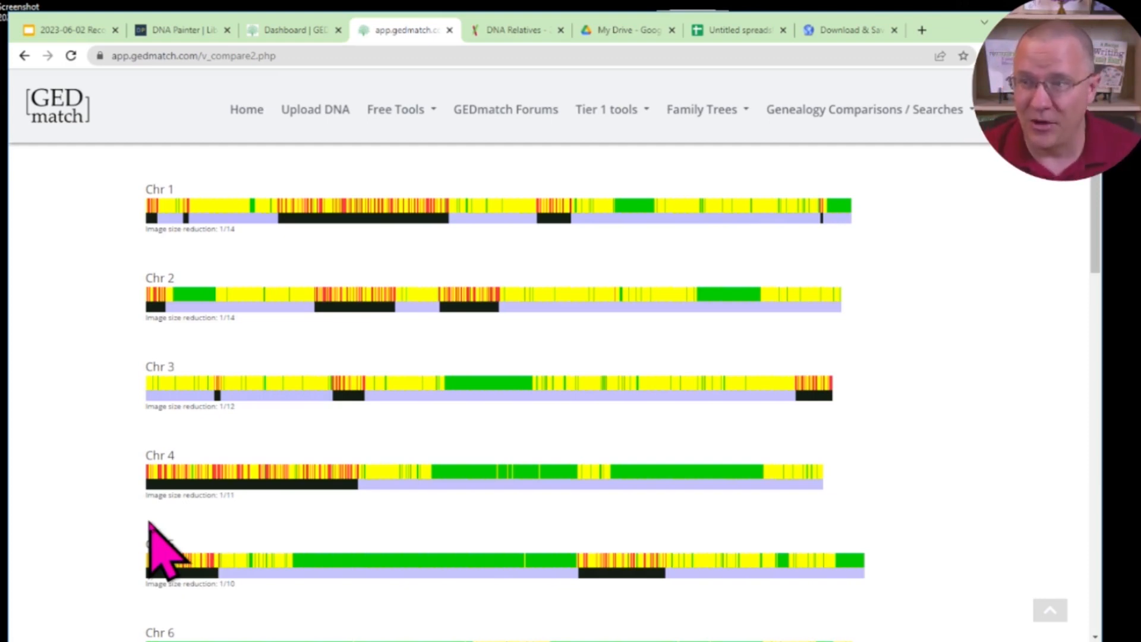
{"action": "mouse_move", "coordinate": [522, 560]}
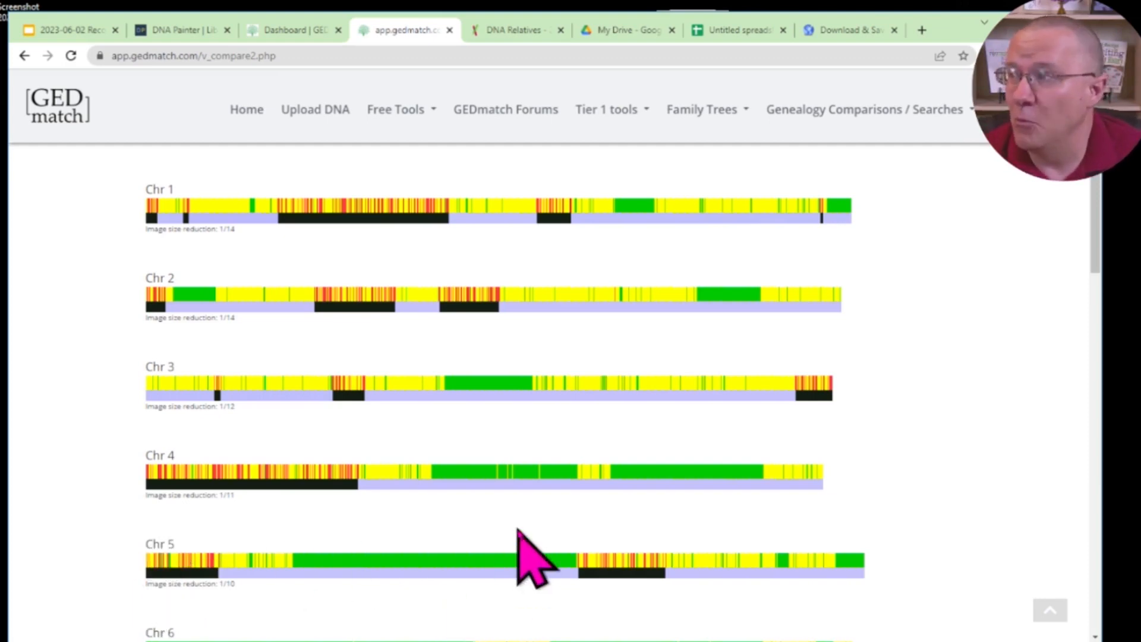
{"action": "mouse_move", "coordinate": [531, 566]}
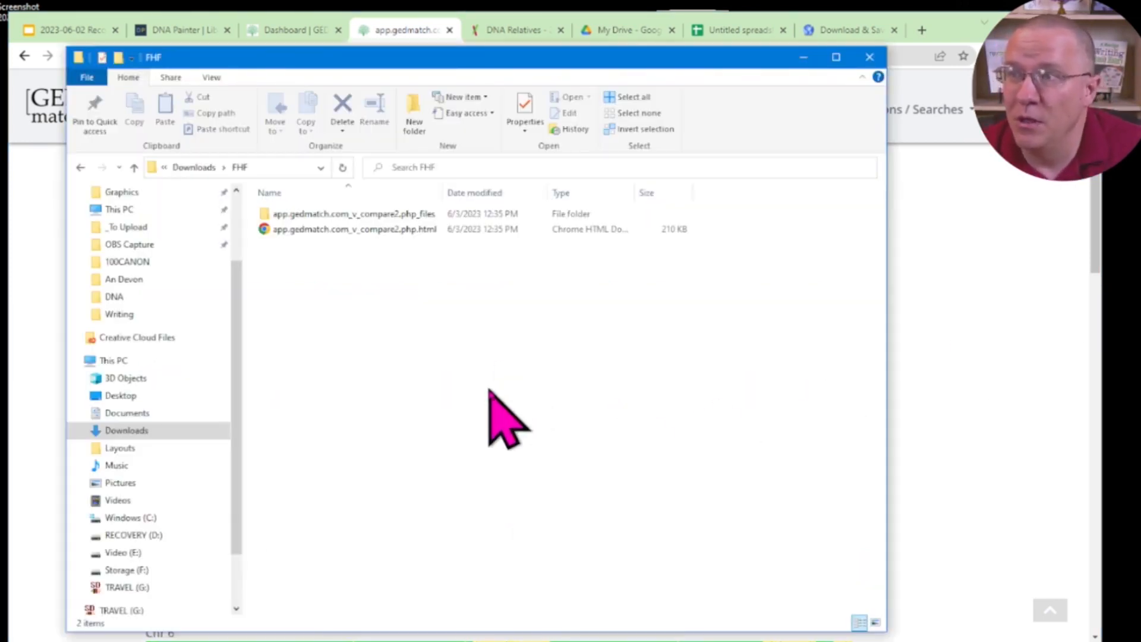
{"action": "mouse_move", "coordinate": [478, 394]}
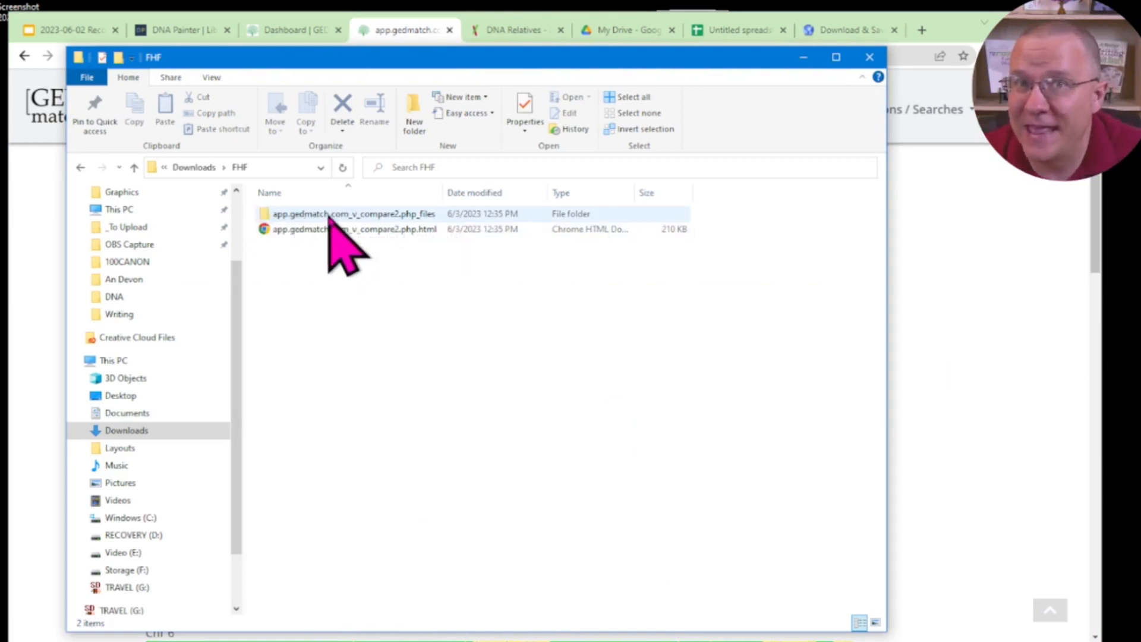
{"action": "mouse_move", "coordinate": [333, 228]}
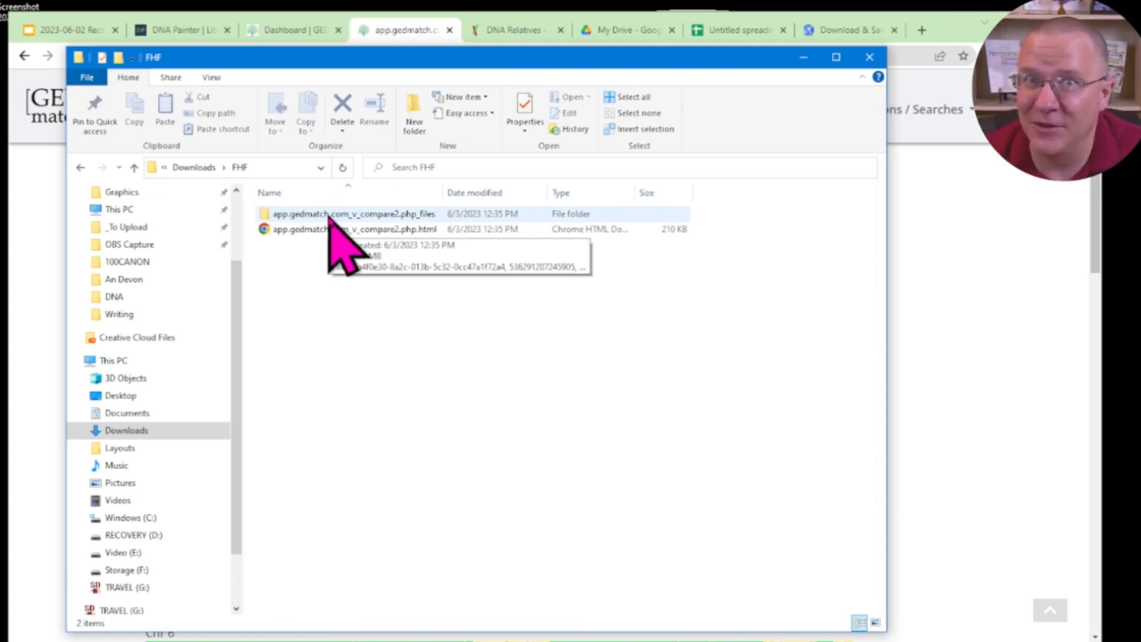
Open the app.gedmatch.com_v_compare2.php_files folder inside Downloads\FHF
{"action": "double_click", "coordinate": [349, 214]}
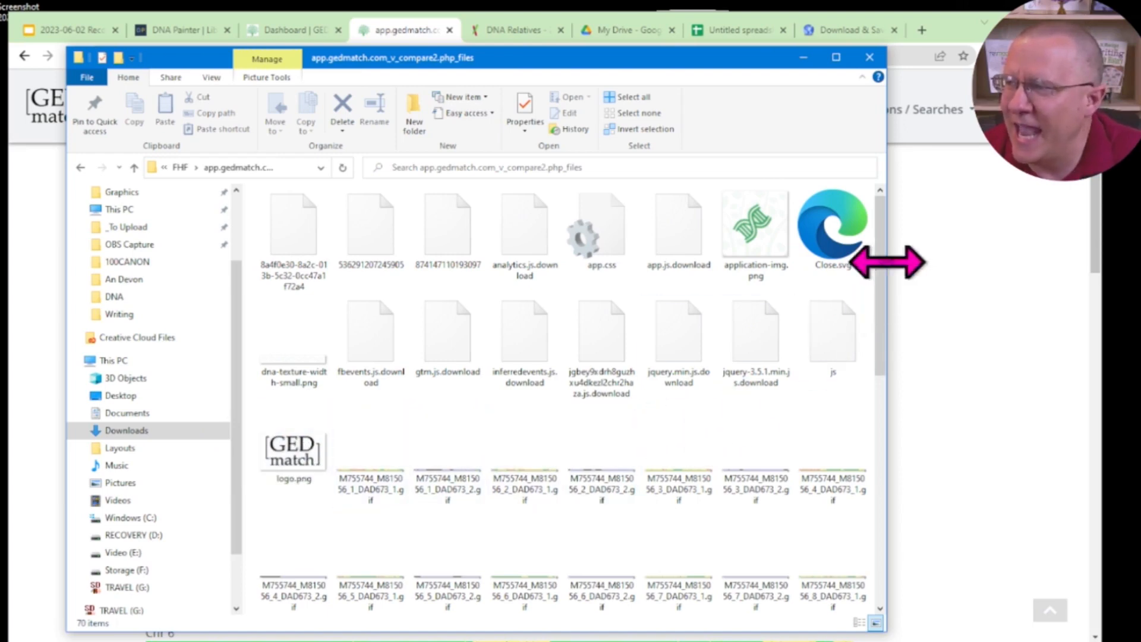
Locate the numbered chromosome GIFs in the files folder and check the first one's type and size
{"action": "scroll", "scroll_direction": "down", "scroll_amount": 3}
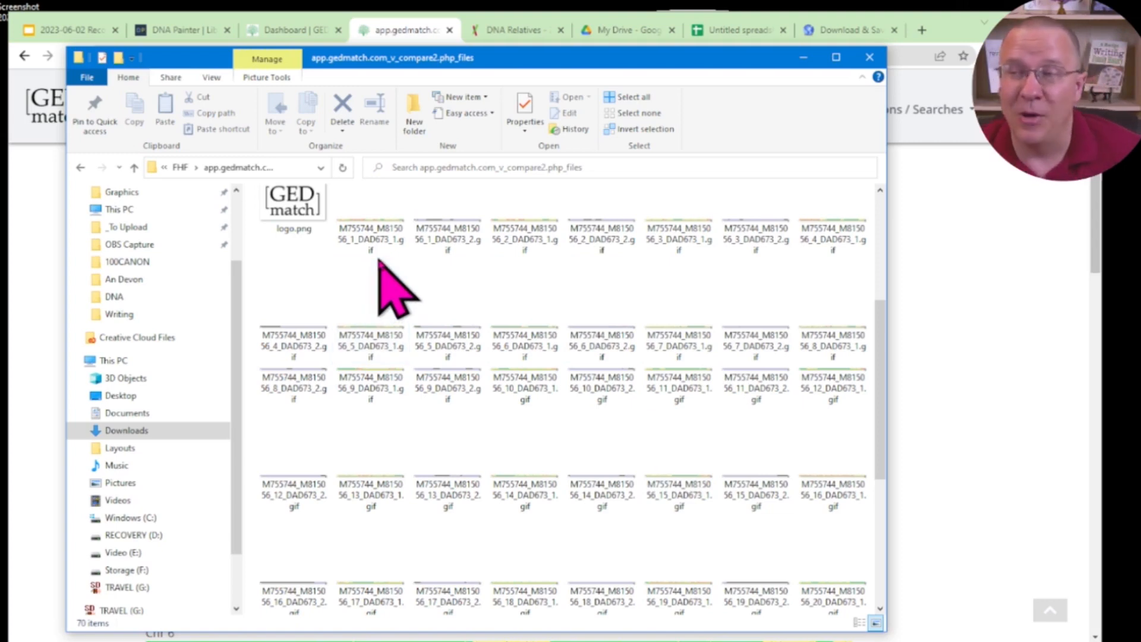
{"action": "left_click", "coordinate": [447, 214]}
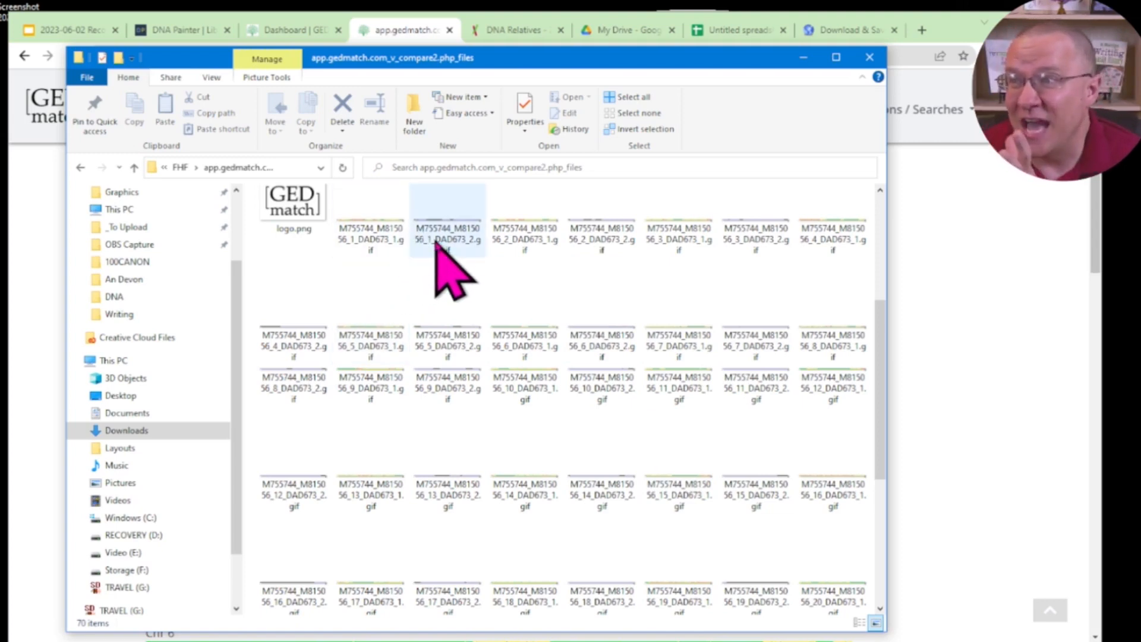
{"action": "mouse_move", "coordinate": [370, 227]}
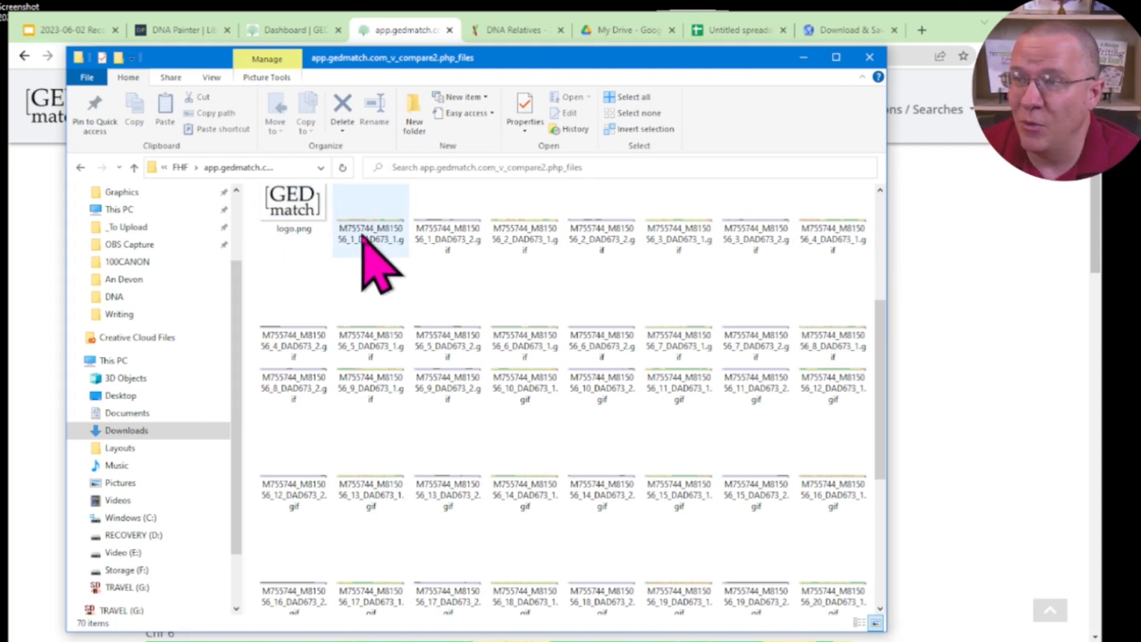
{"action": "mouse_move", "coordinate": [366, 245]}
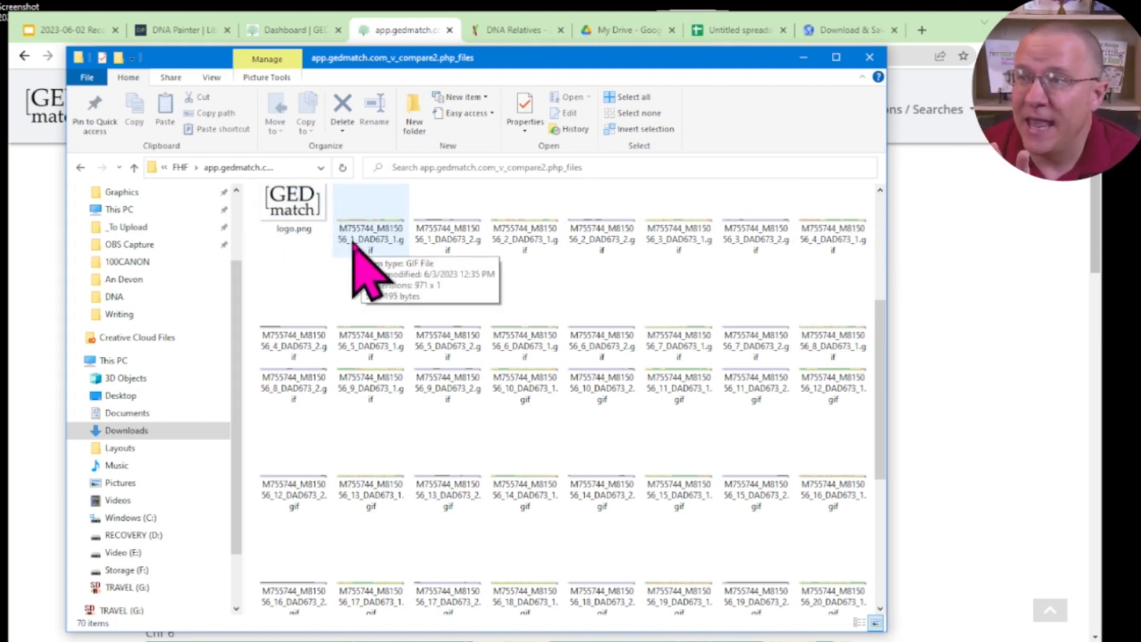
{"action": "mouse_move", "coordinate": [345, 271]}
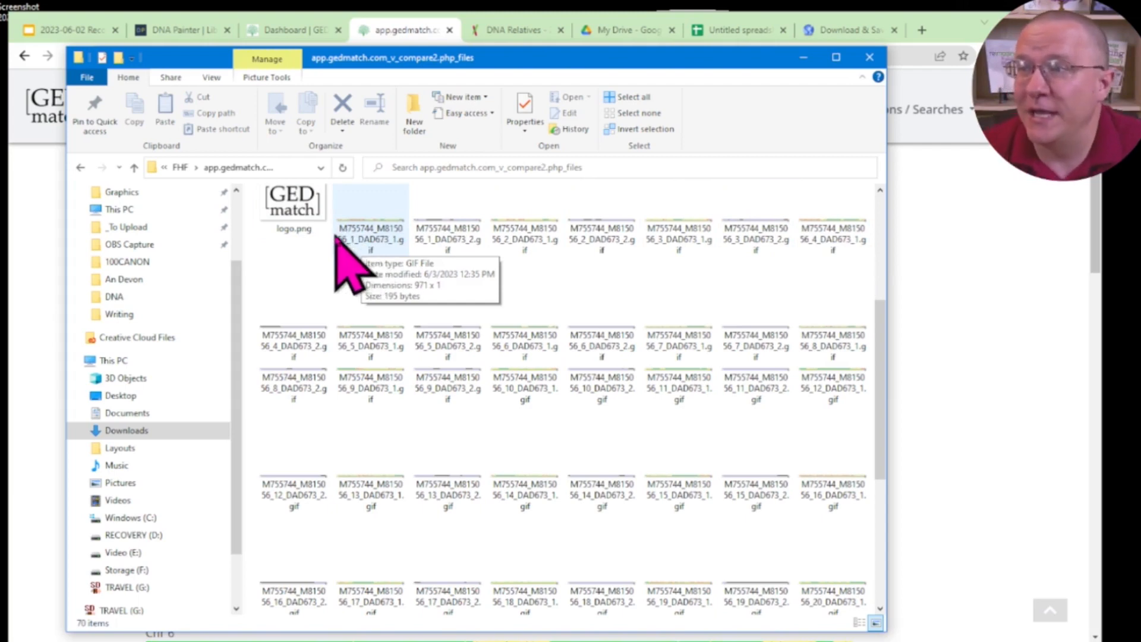
{"action": "mouse_move", "coordinate": [370, 254]}
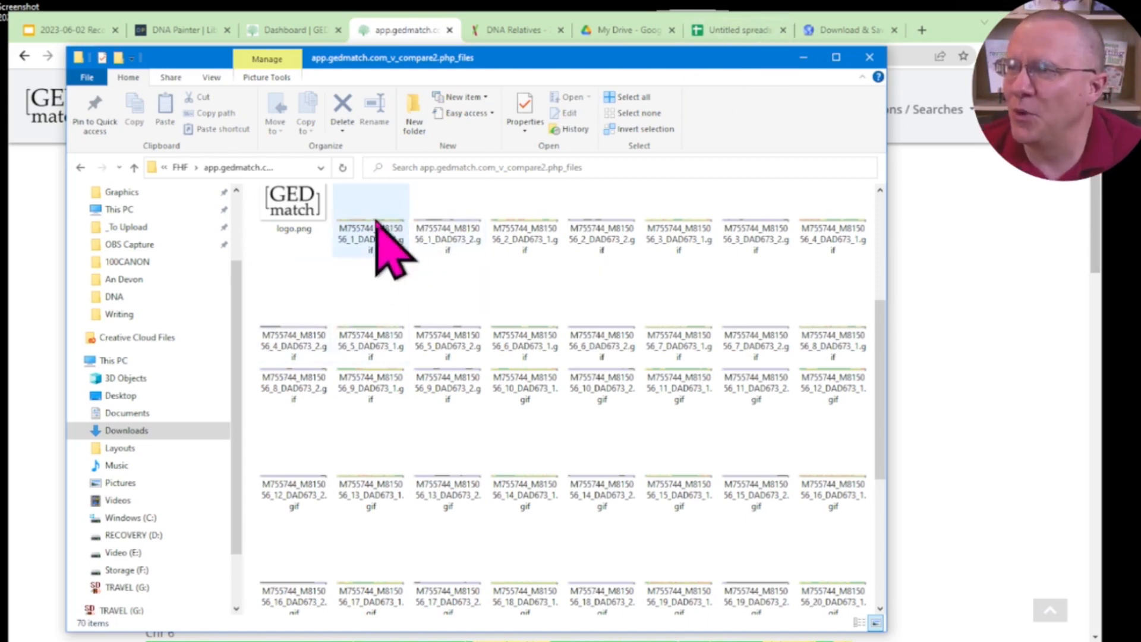
{"action": "left_click", "coordinate": [736, 30]}
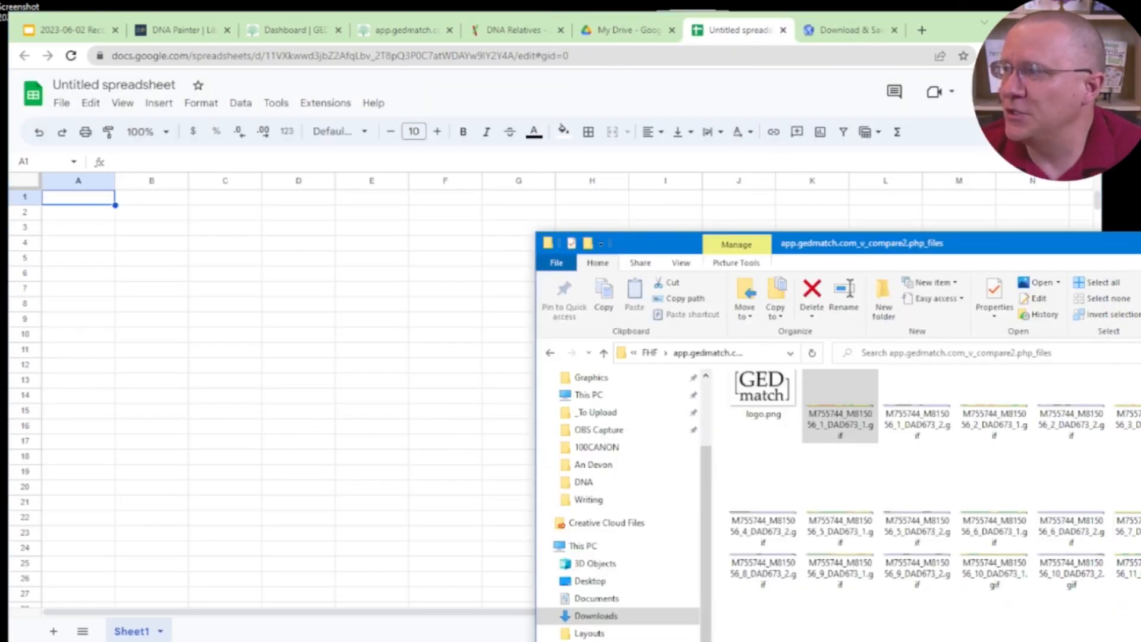
Bring up the Insert menu on the blank untitled spreadsheet
{"action": "left_click", "coordinate": [158, 102]}
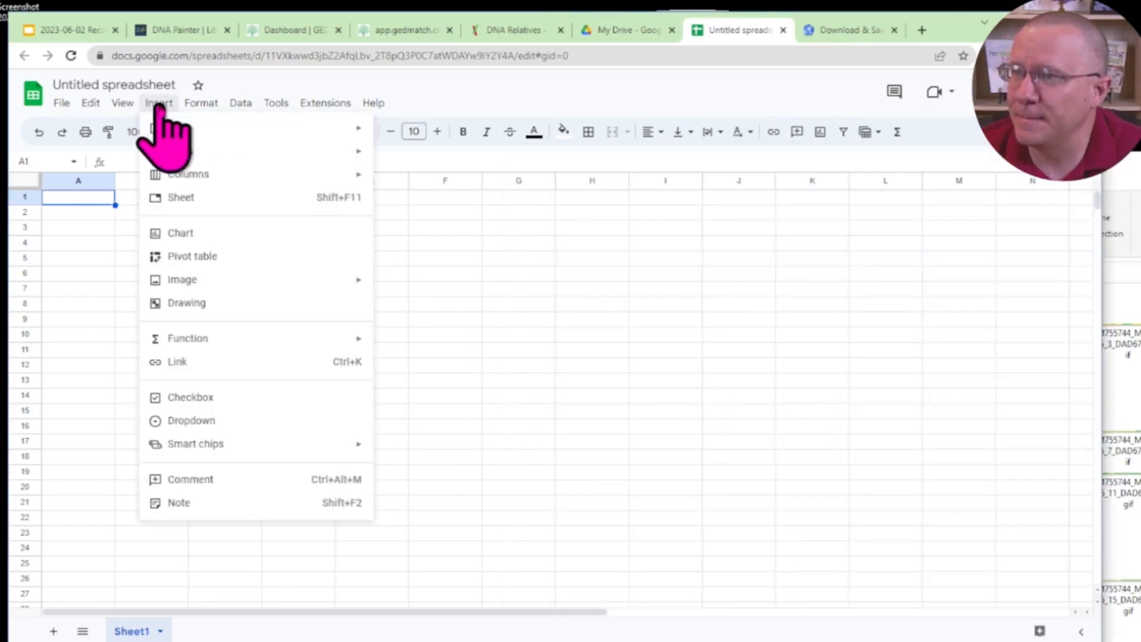
{"action": "mouse_move", "coordinate": [214, 480]}
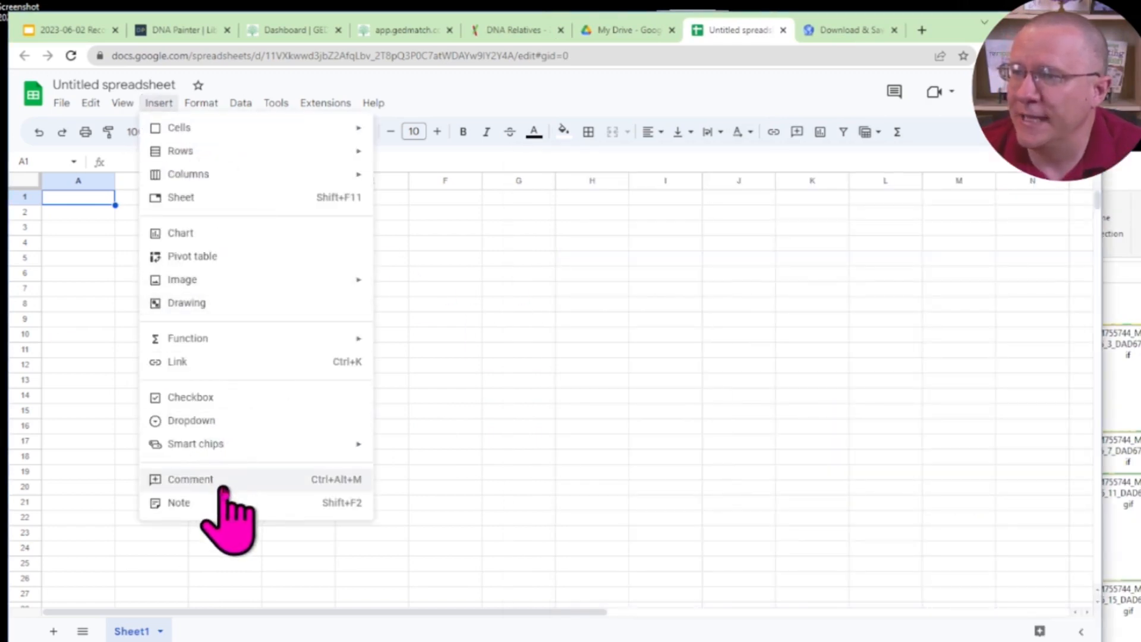
{"action": "mouse_move", "coordinate": [183, 279]}
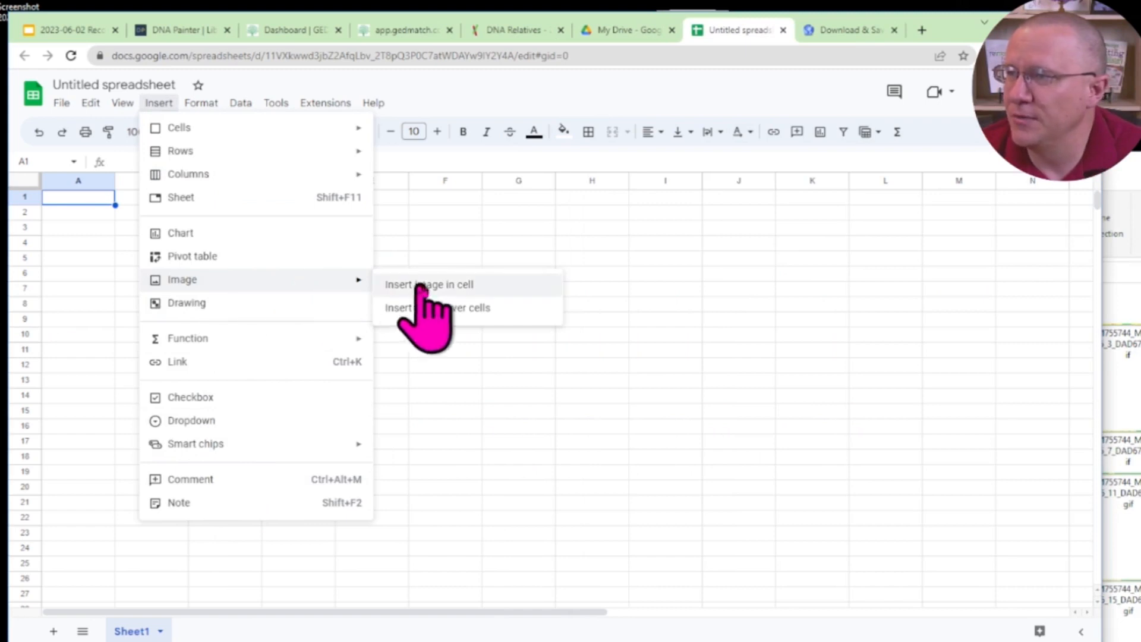
Insert a chromosome comparison GIF from the saved files folder as an in-cell image in A1
{"action": "left_click", "coordinate": [427, 285]}
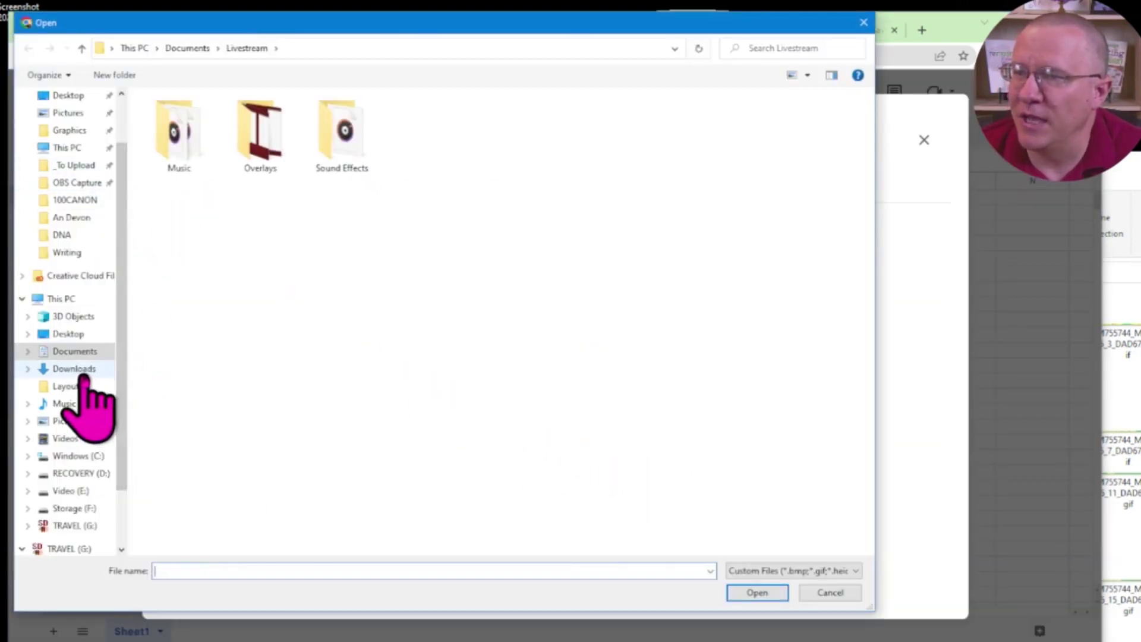
{"action": "left_click", "coordinate": [73, 369]}
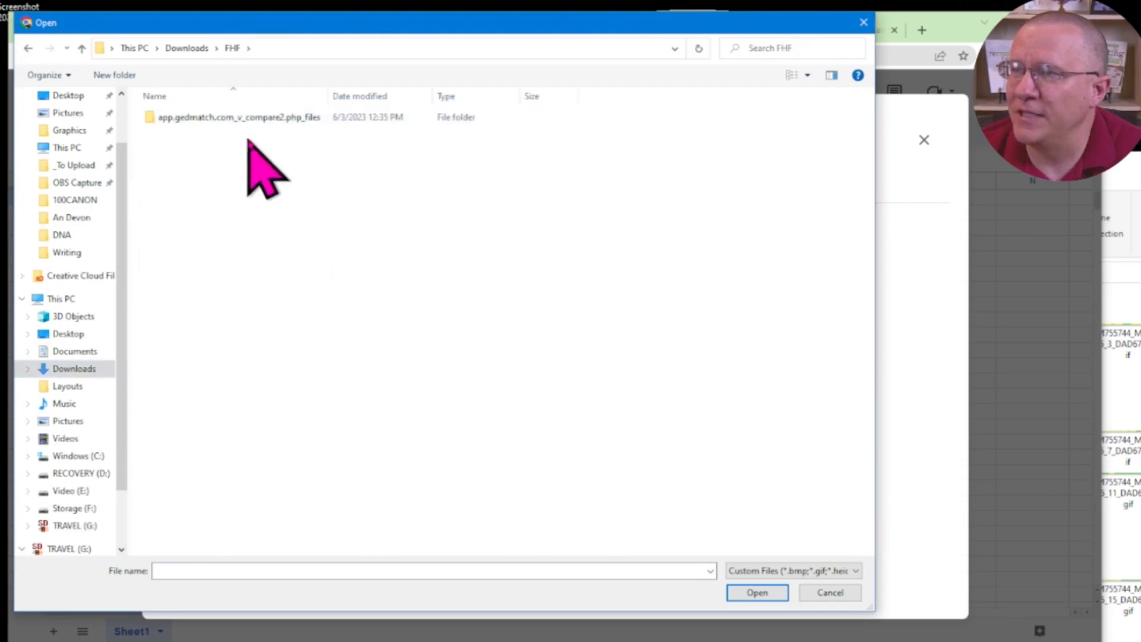
{"action": "double_click", "coordinate": [240, 117]}
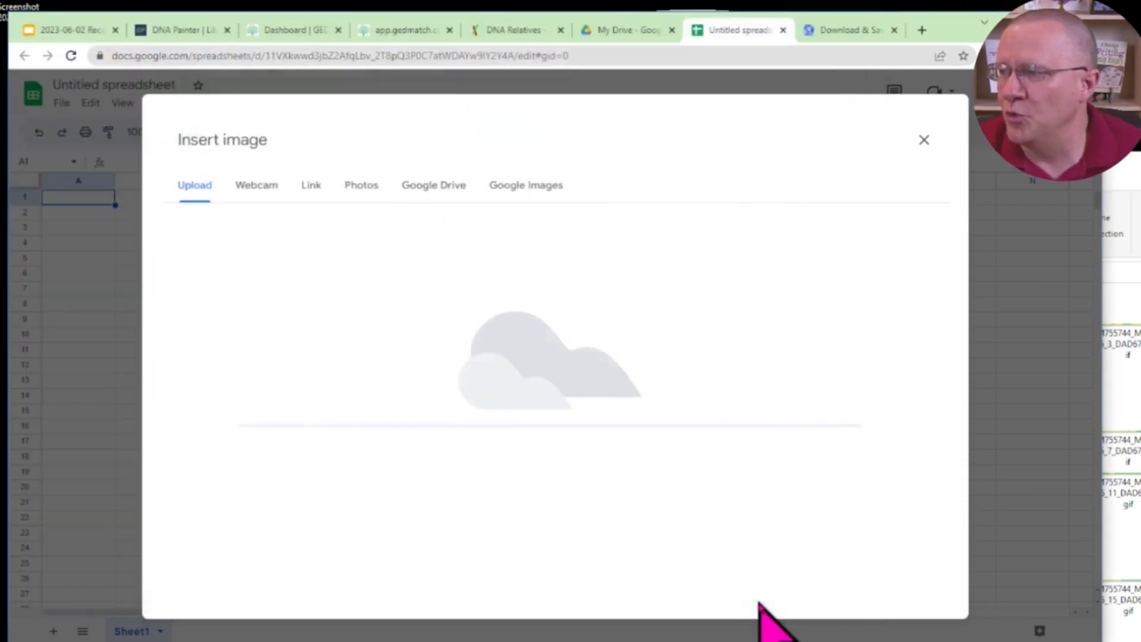
{"action": "left_click", "coordinate": [924, 141]}
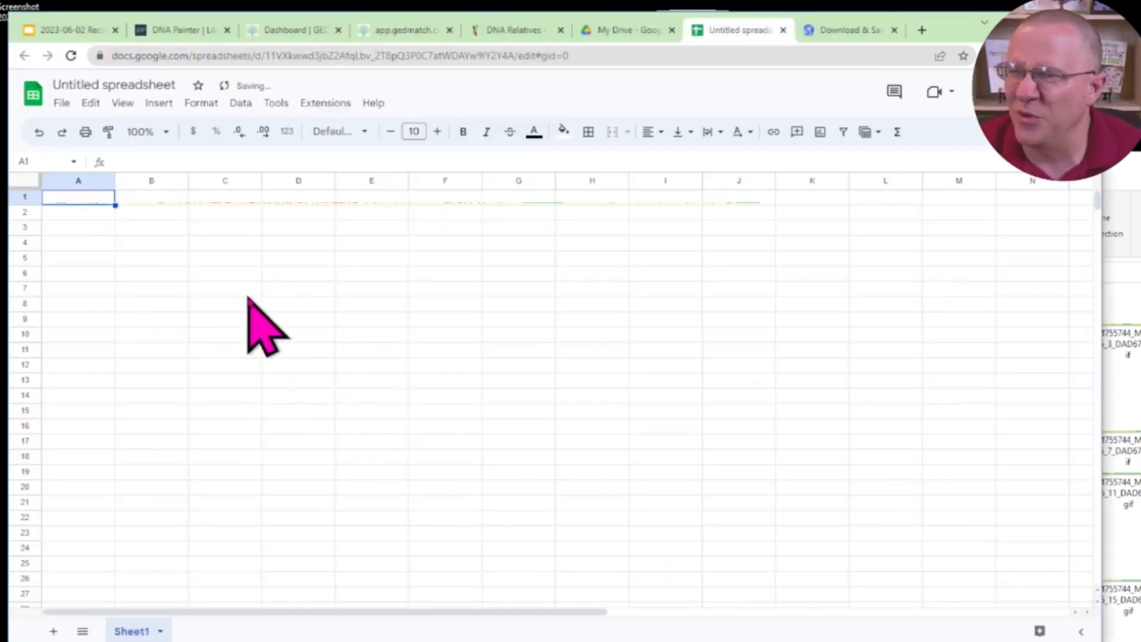
Insert a second chromosome comparison GIF as an in-cell image in A3
{"action": "left_click", "coordinate": [77, 227]}
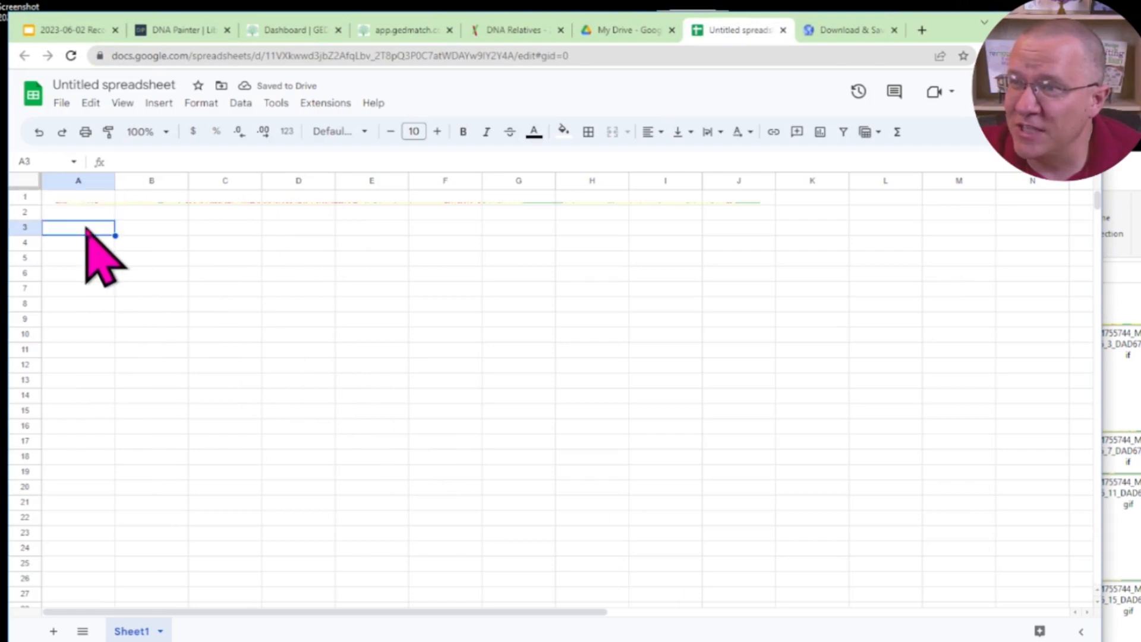
{"action": "left_click", "coordinate": [62, 102]}
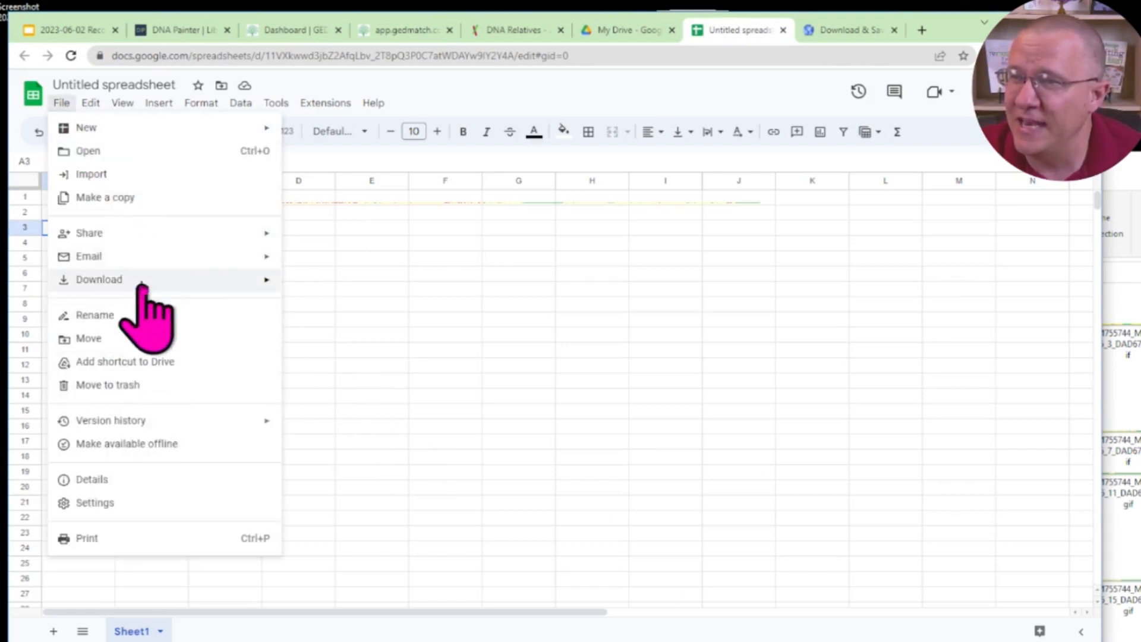
{"action": "left_click", "coordinate": [158, 102]}
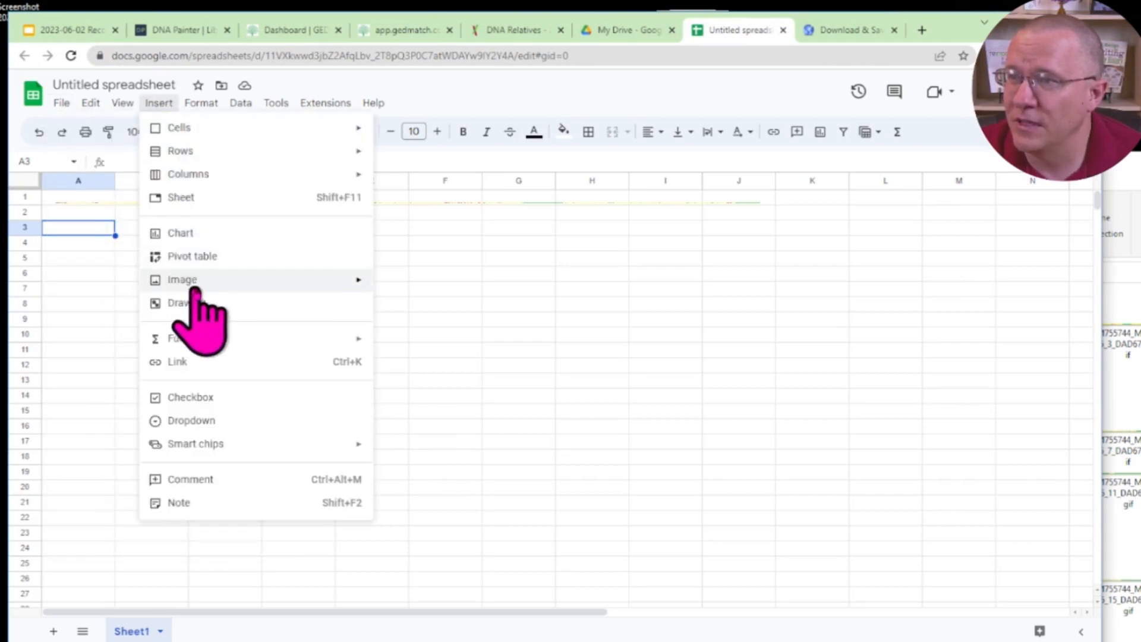
{"action": "left_click", "coordinate": [182, 279]}
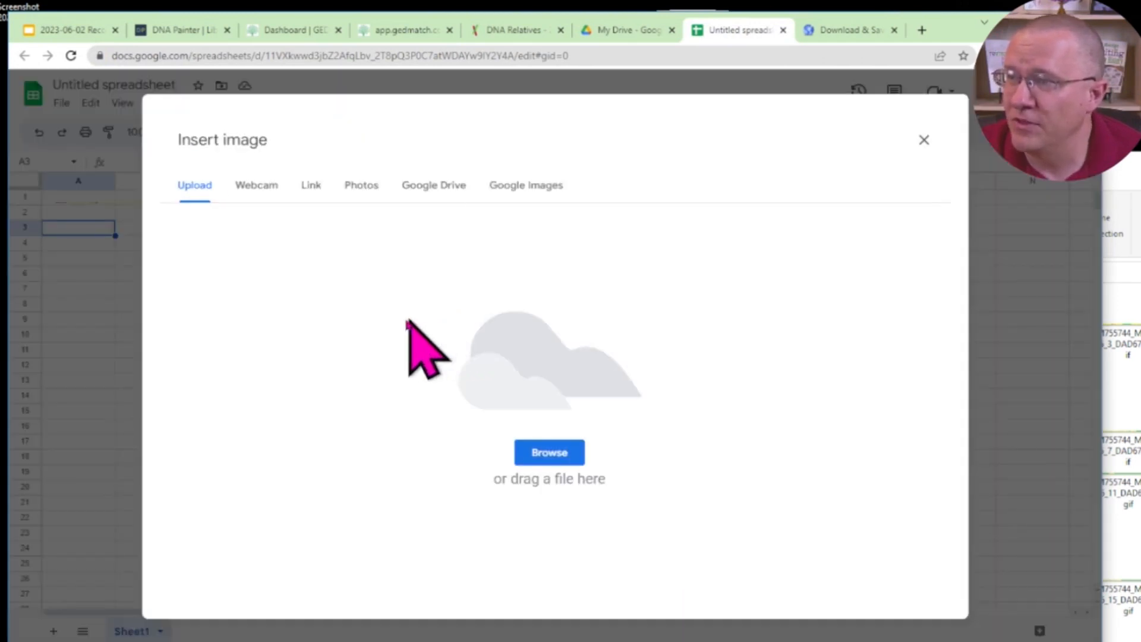
{"action": "left_click", "coordinate": [549, 451]}
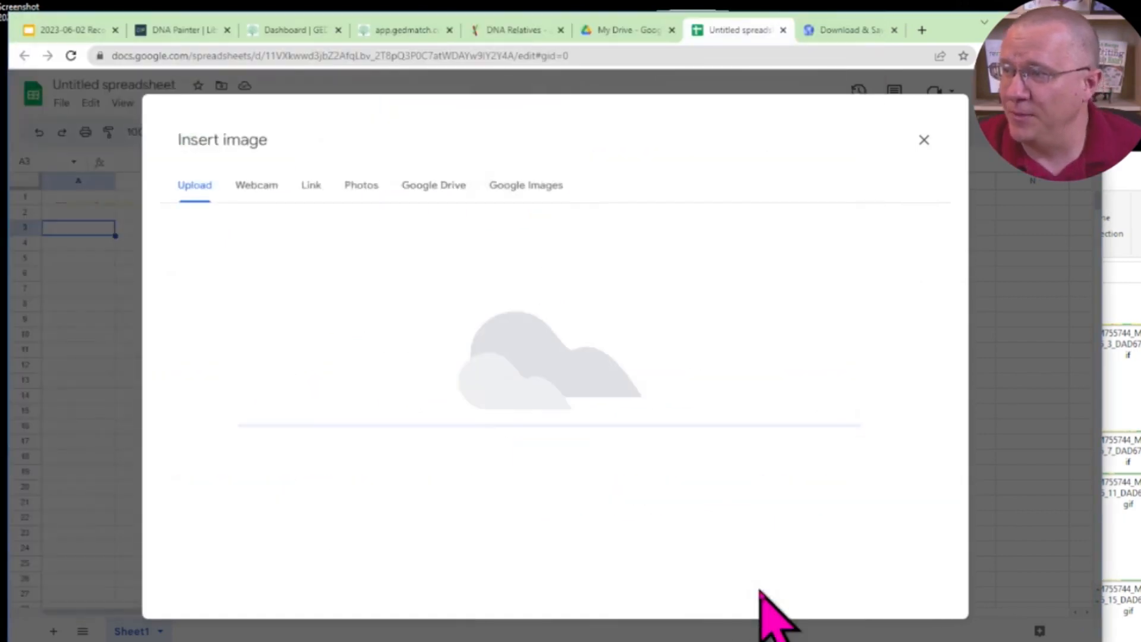
{"action": "left_click", "coordinate": [924, 140]}
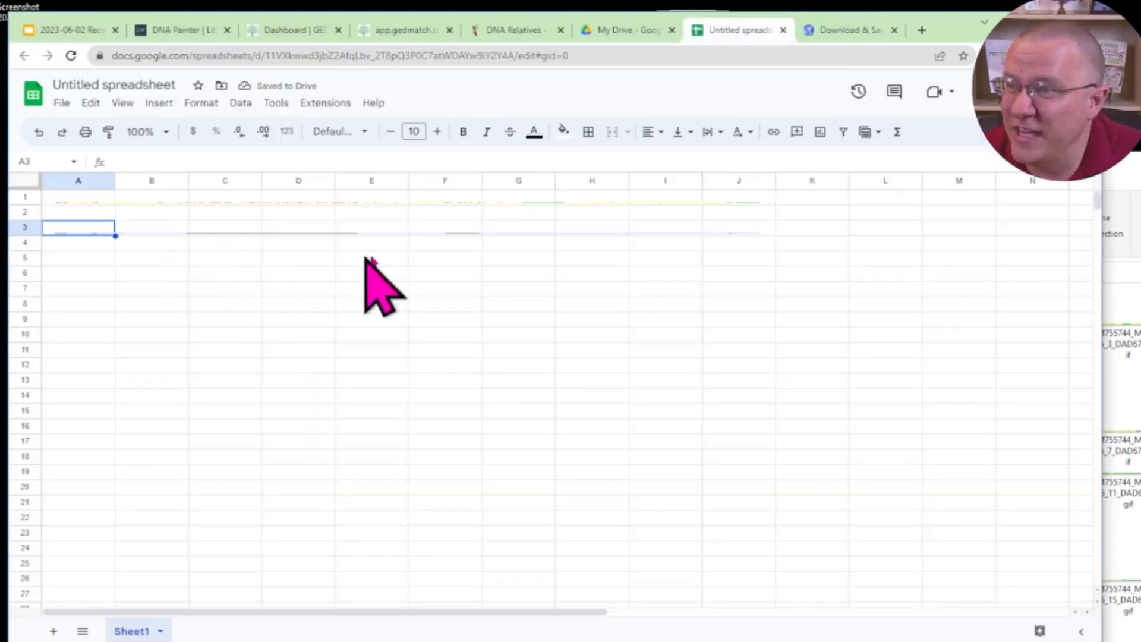
{"action": "left_click", "coordinate": [445, 214]}
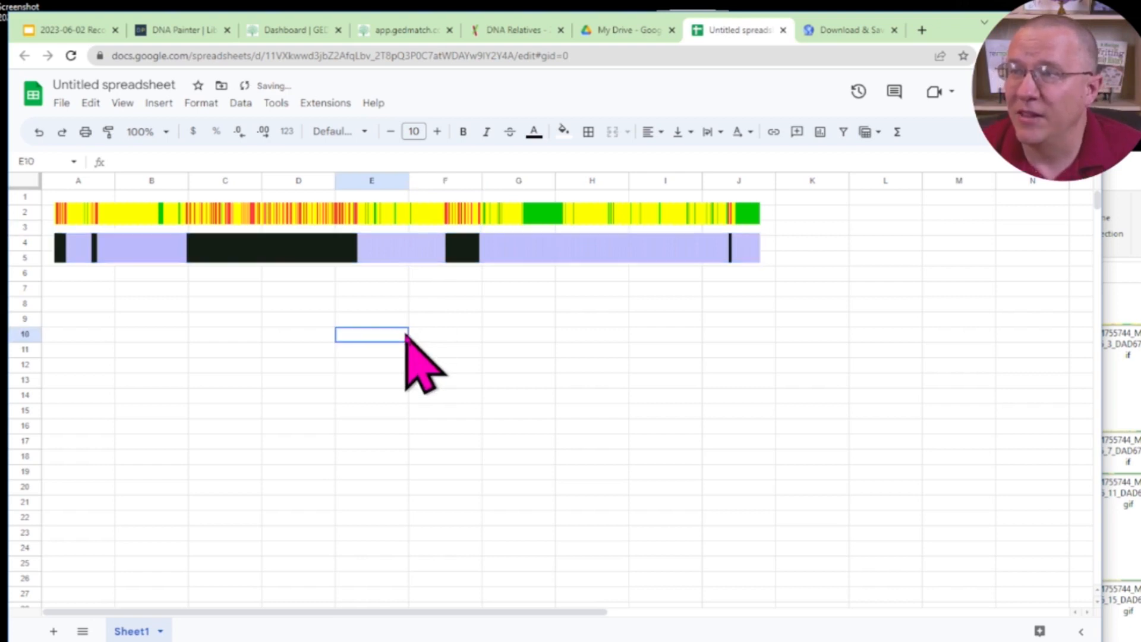
{"action": "mouse_move", "coordinate": [271, 247]}
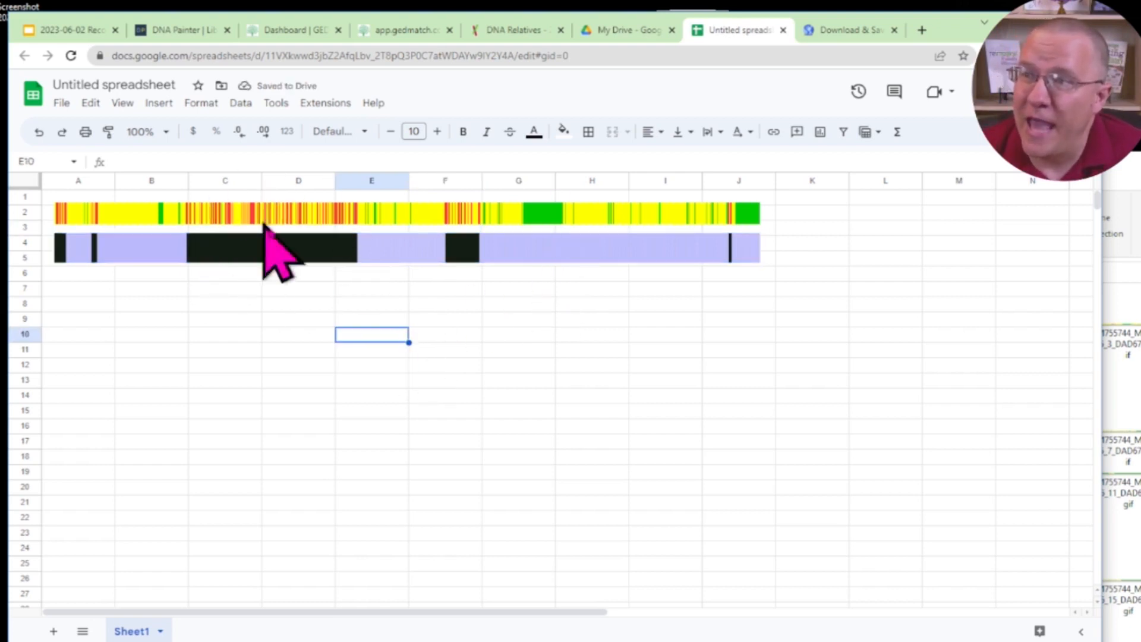
{"action": "mouse_move", "coordinate": [451, 271]}
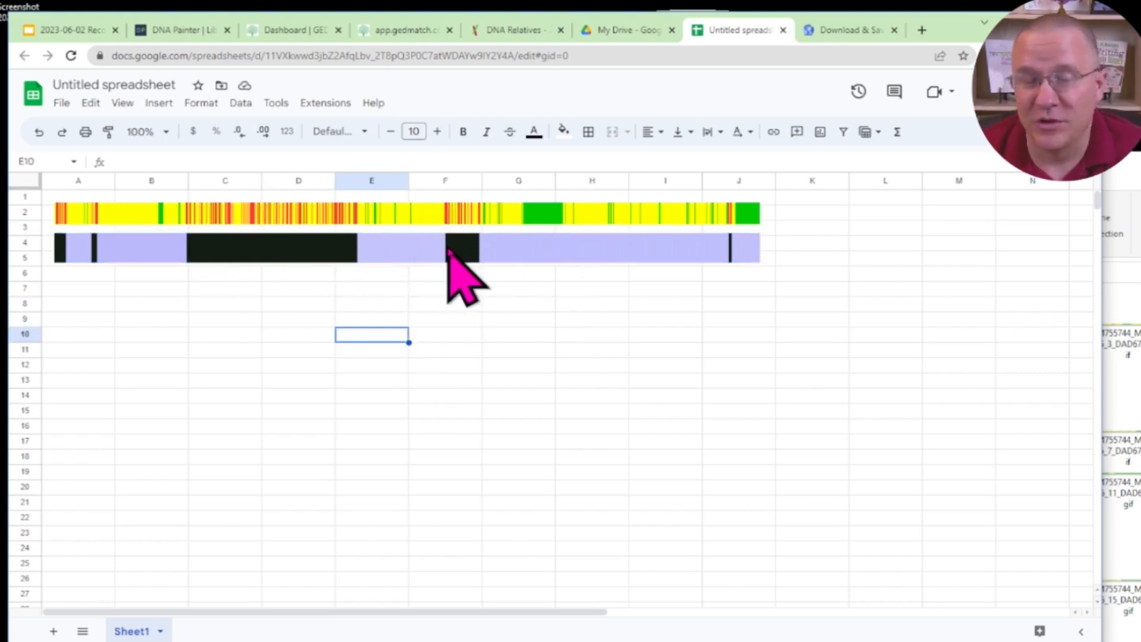
{"action": "left_click", "coordinate": [402, 29]}
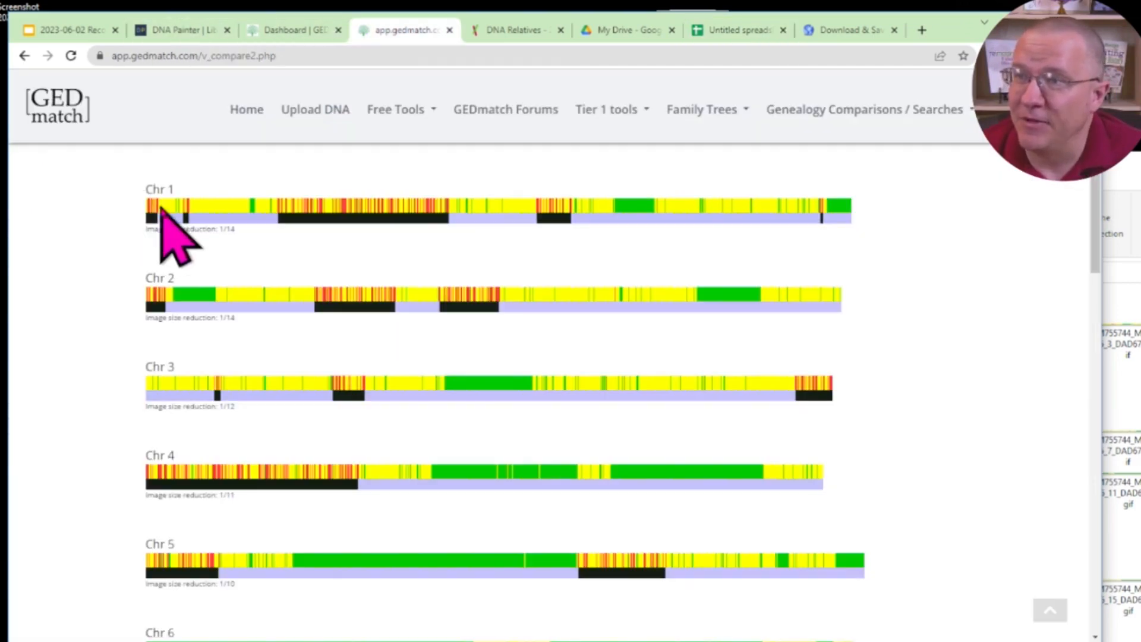
{"action": "left_click", "coordinate": [737, 30]}
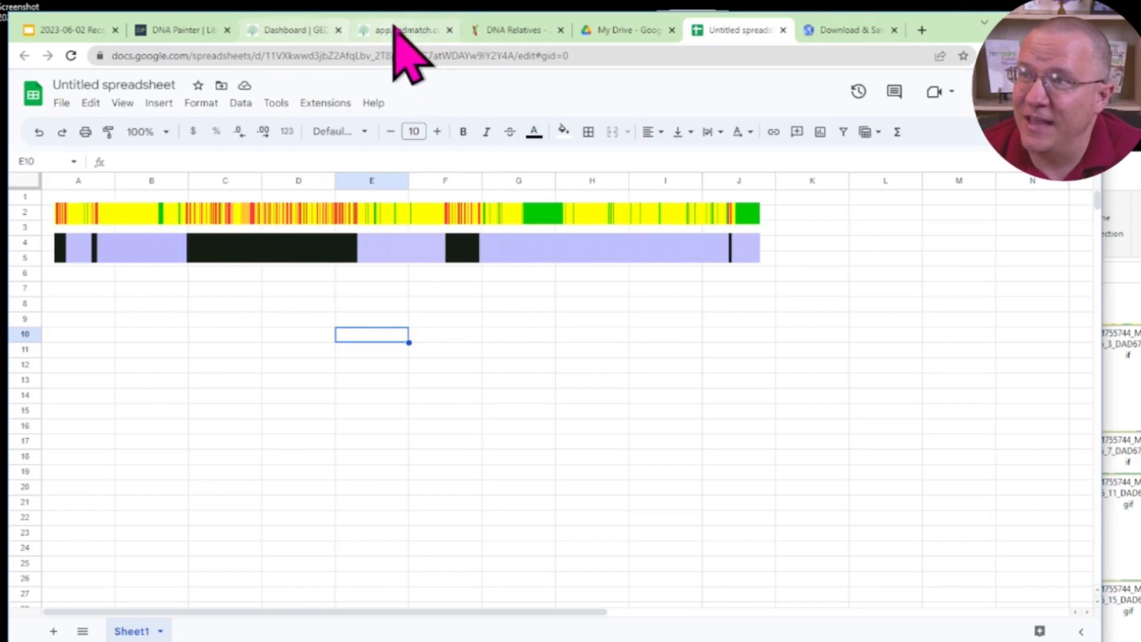
Browse the GIFs in the saved page-files folder again before moving to Firefox
{"action": "left_click", "coordinate": [399, 29]}
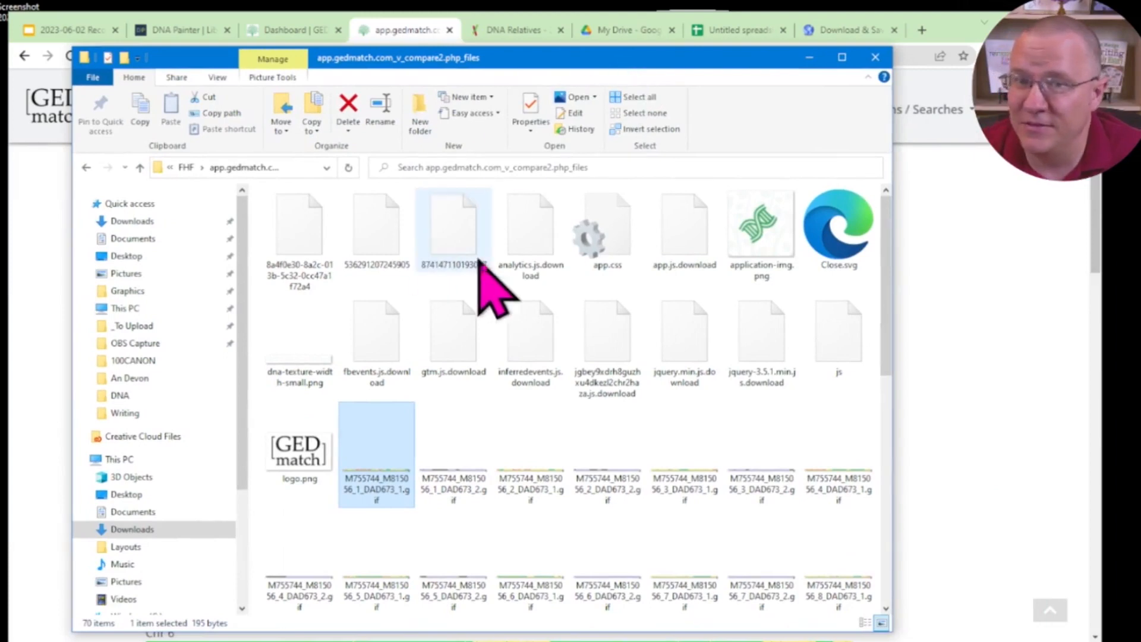
{"action": "scroll", "scroll_direction": "down", "scroll_amount": 3}
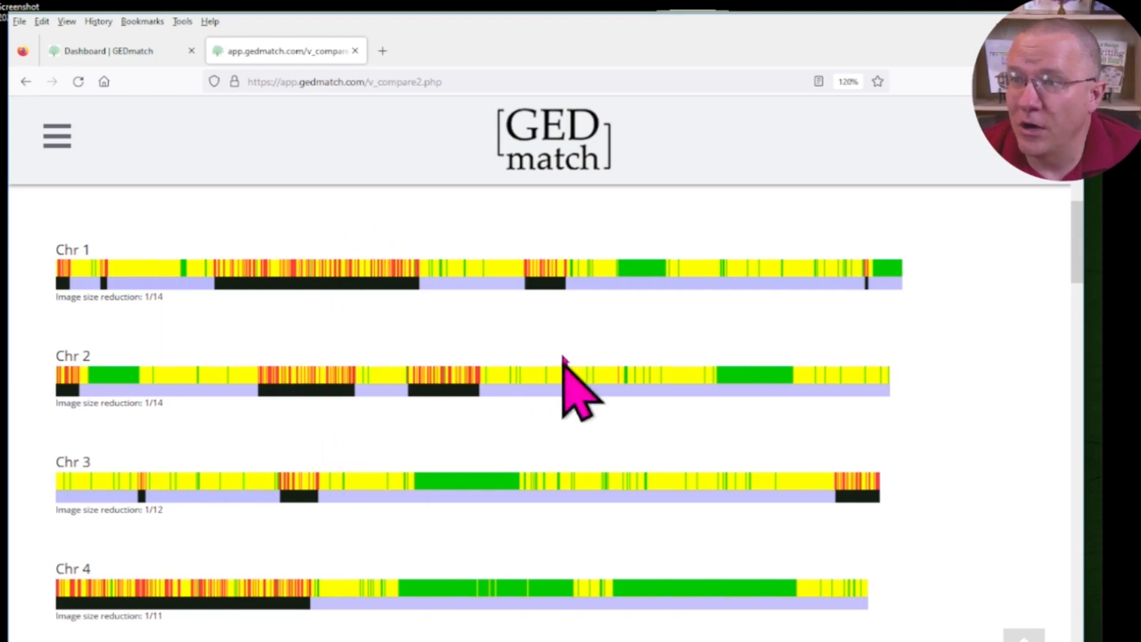
{"action": "mouse_move", "coordinate": [394, 528]}
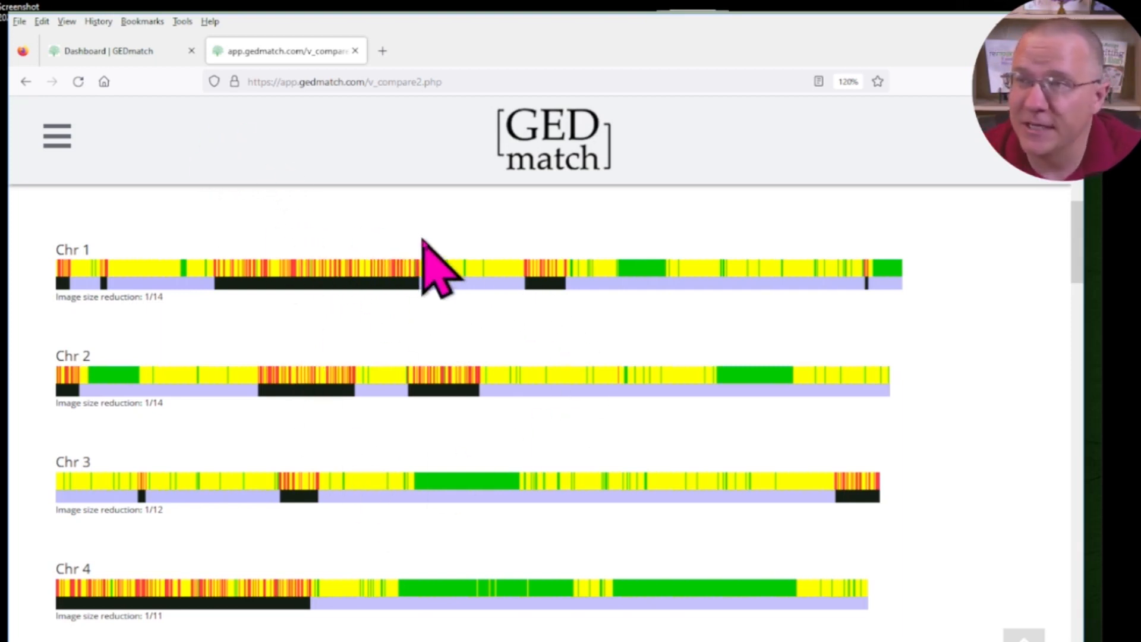
{"action": "mouse_move", "coordinate": [398, 392]}
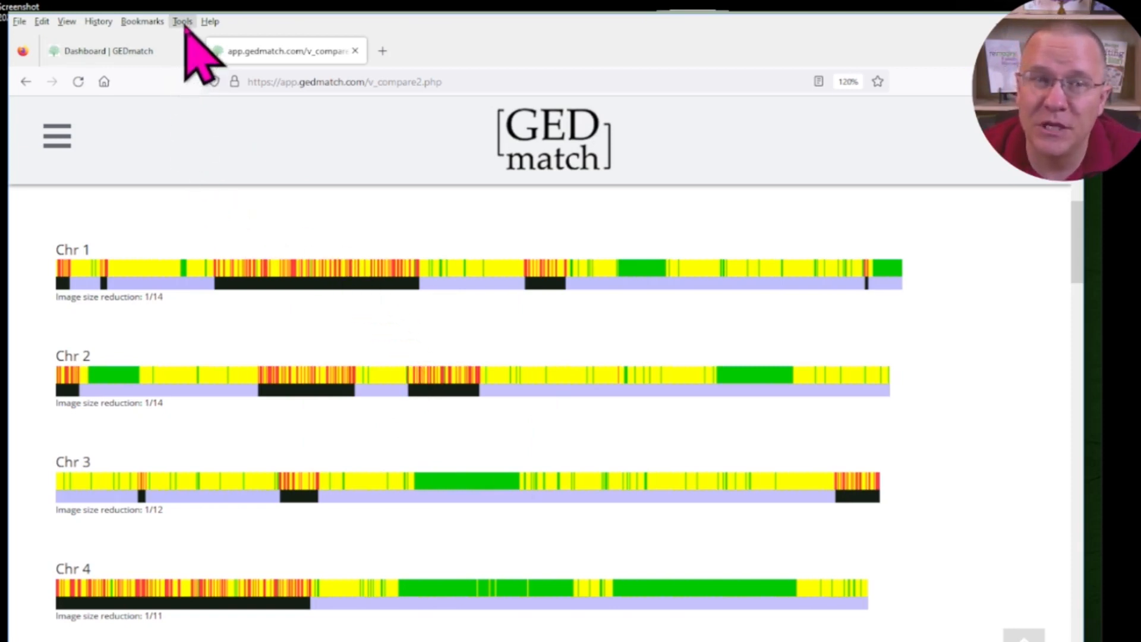
{"action": "mouse_move", "coordinate": [482, 48]}
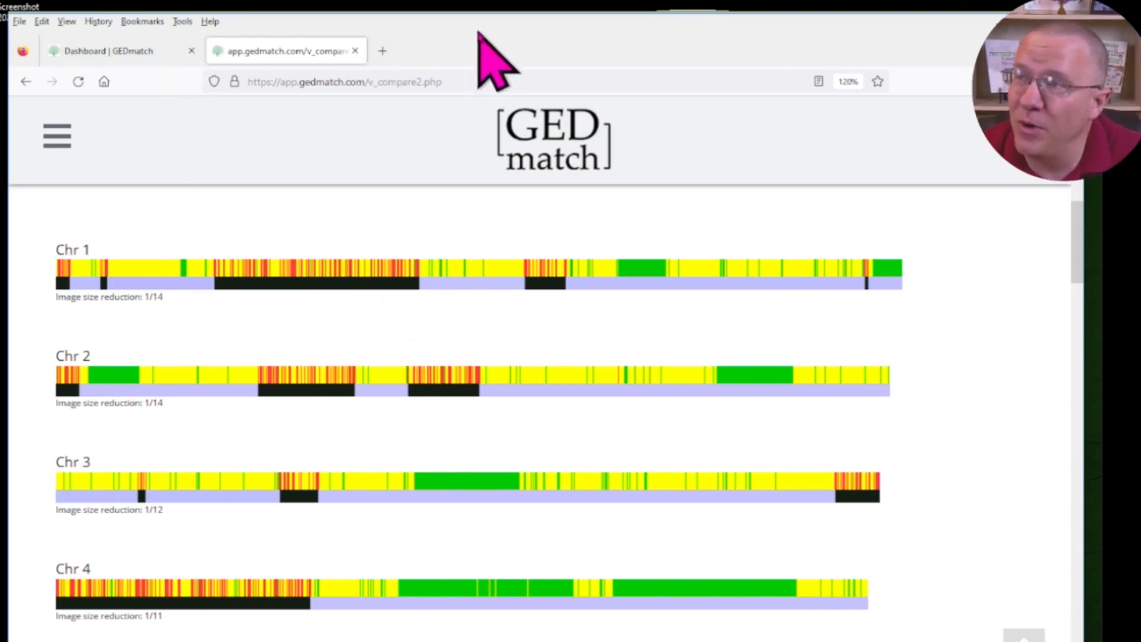
Show Firefox's Menu Bar and open Page Info for the chromosome comparison page
{"action": "right_click", "coordinate": [487, 47]}
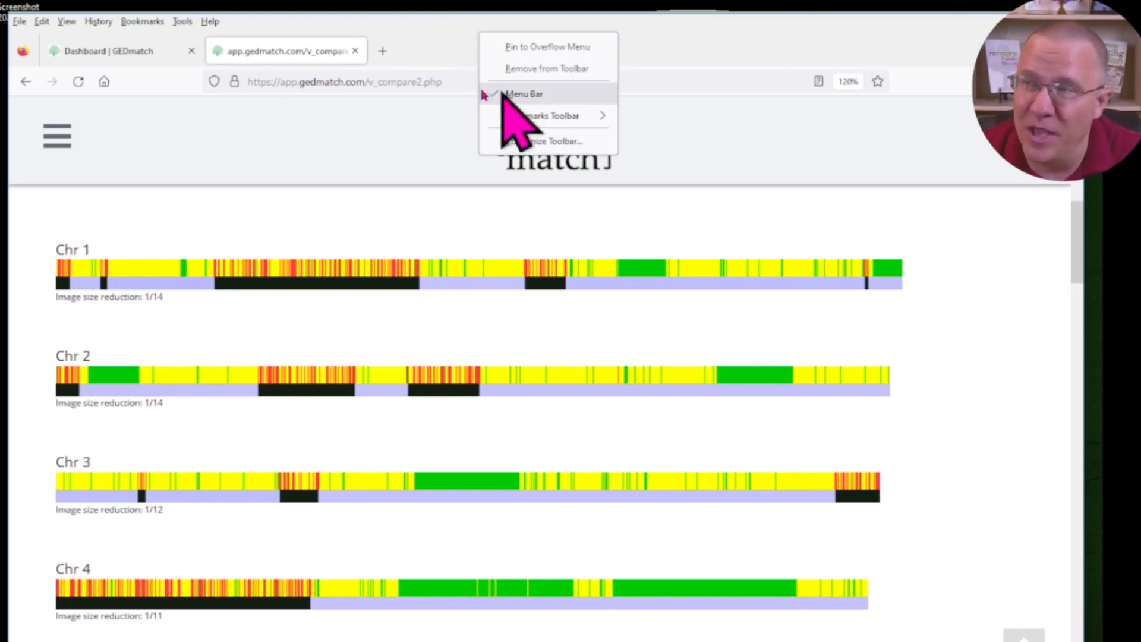
{"action": "left_click", "coordinate": [182, 22]}
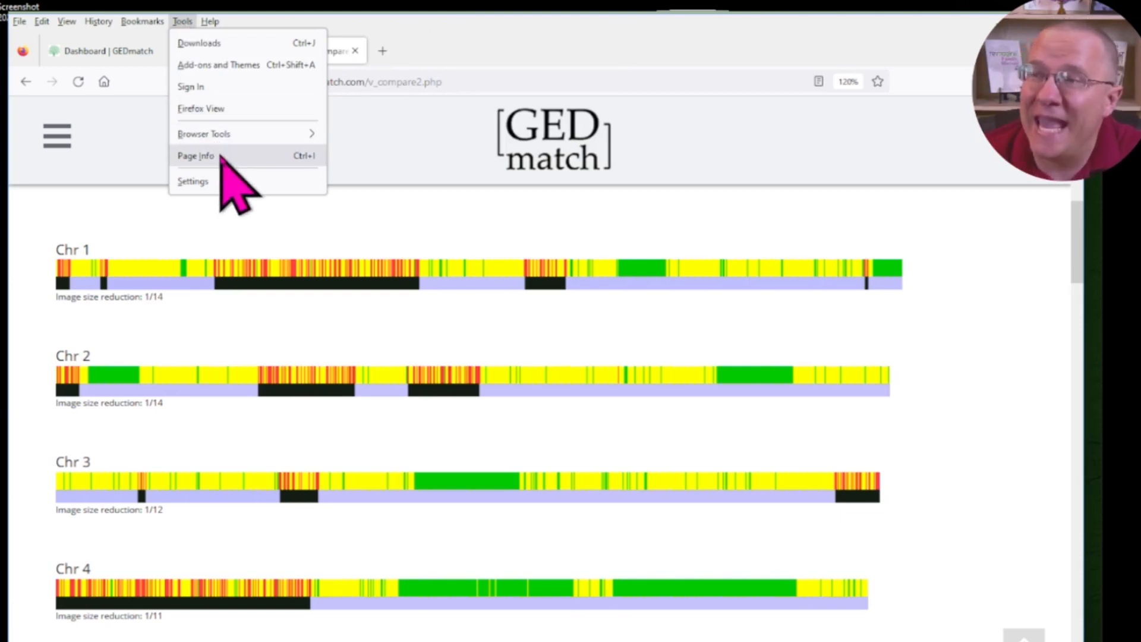
{"action": "left_click", "coordinate": [196, 156]}
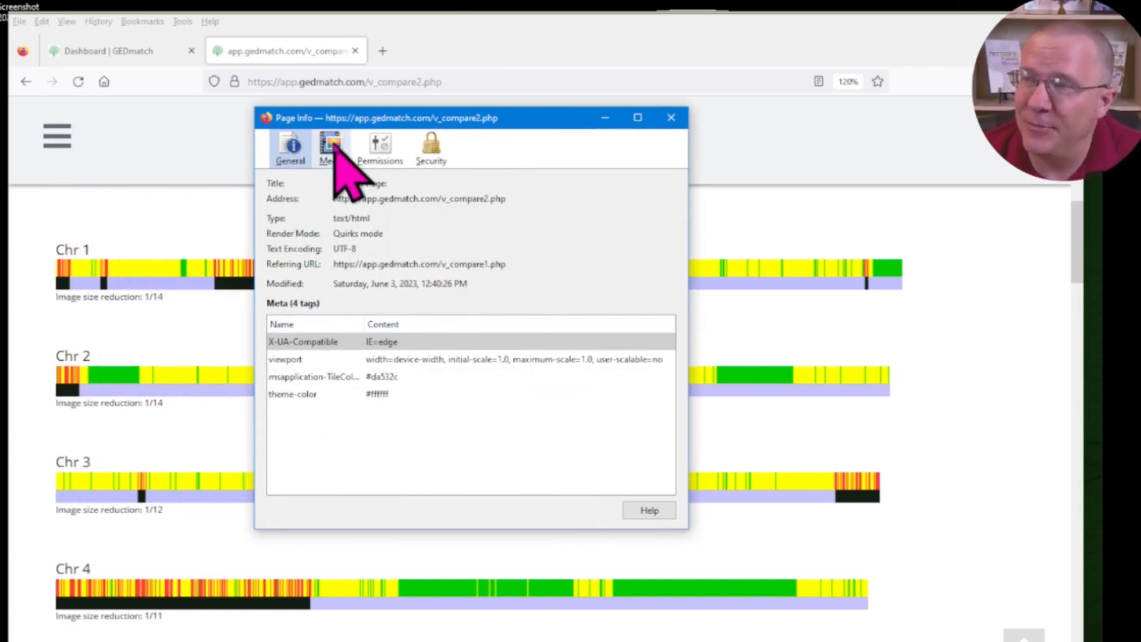
Select every chromosome GIF from 1 through 22 in the Media list and choose Save As
{"action": "left_click", "coordinate": [330, 145]}
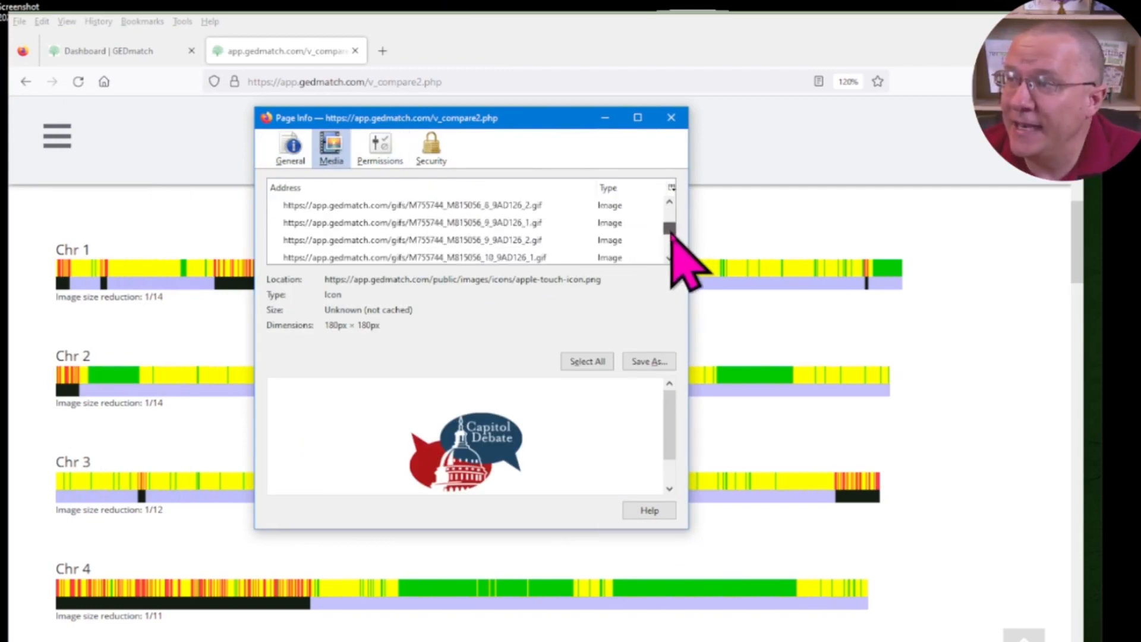
{"action": "scroll", "scroll_direction": "down", "scroll_amount": 3}
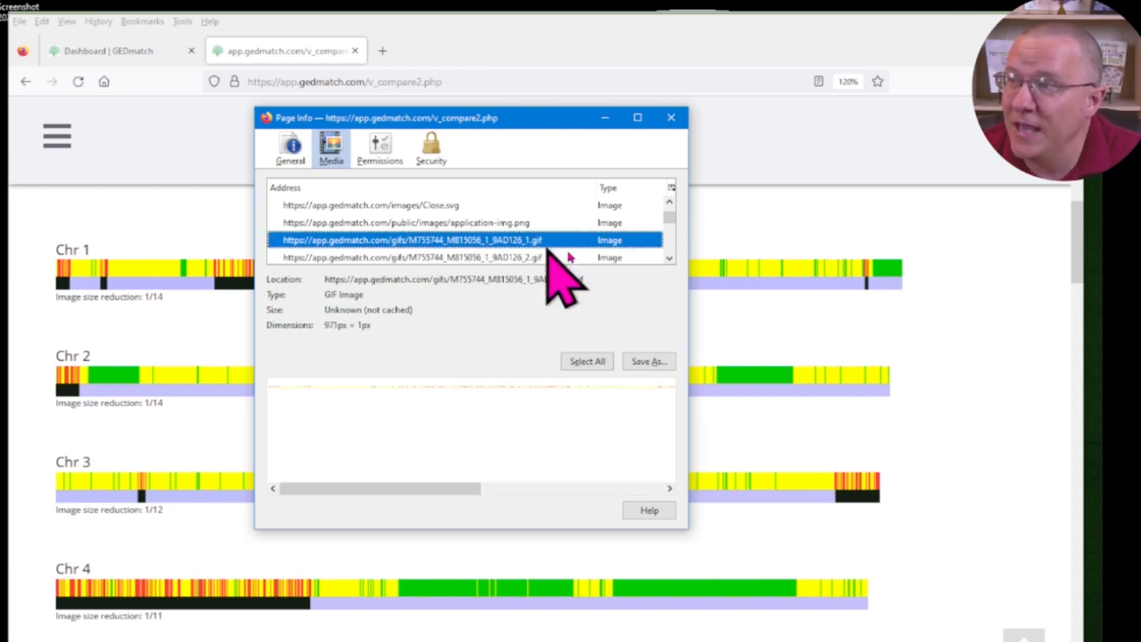
{"action": "scroll", "scroll_direction": "down", "scroll_amount": 3}
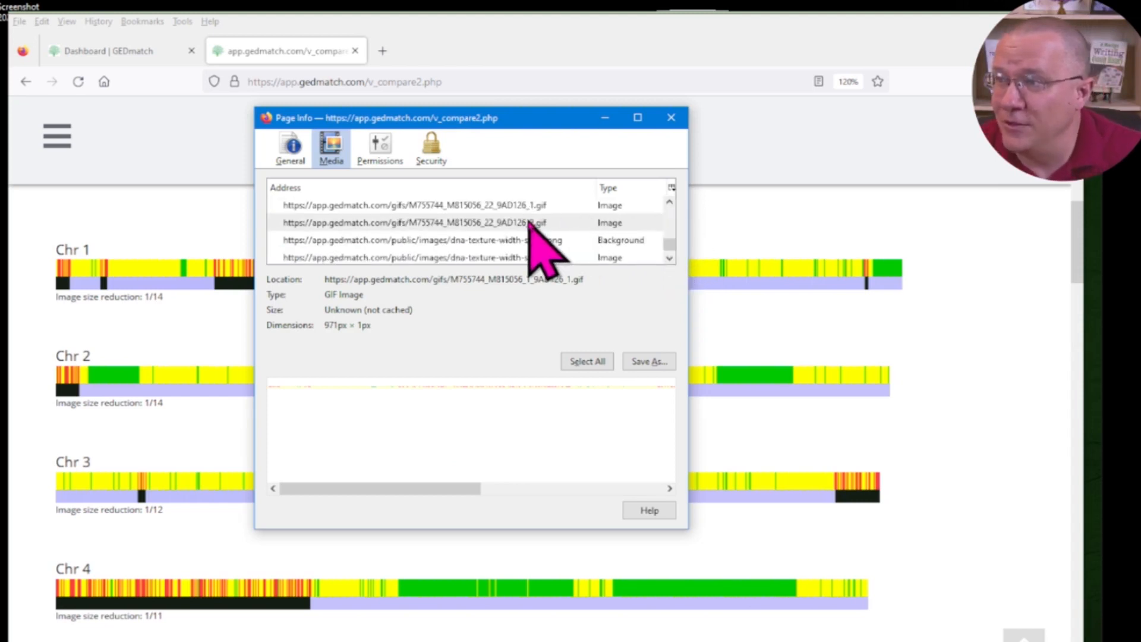
{"action": "left_click", "coordinate": [587, 362]}
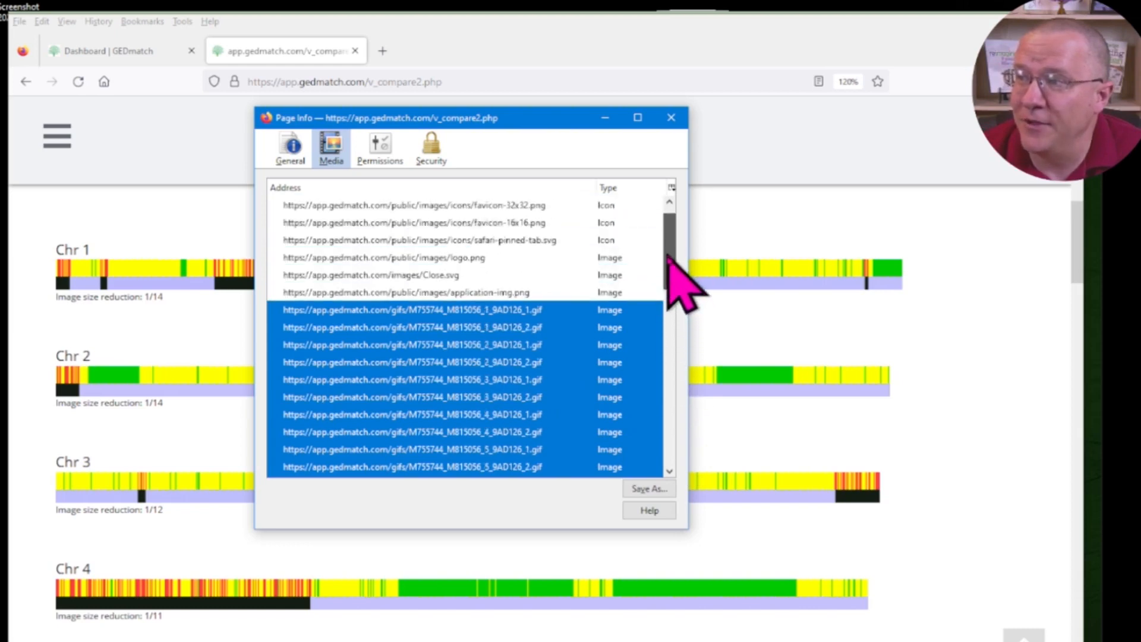
{"action": "scroll", "scroll_direction": "down", "scroll_amount": 3}
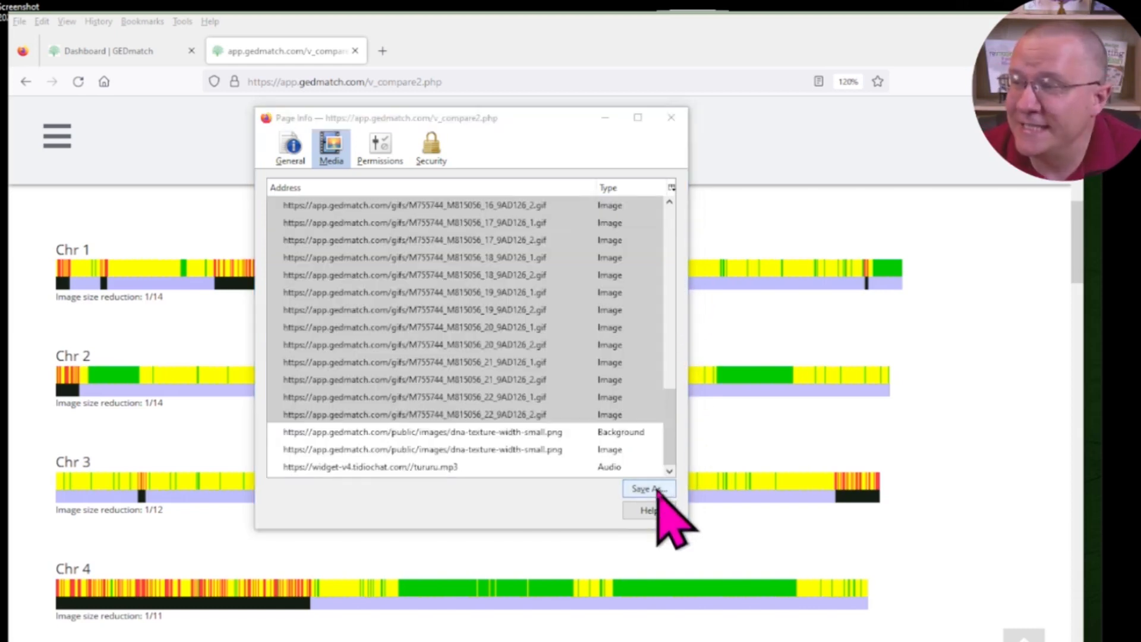
{"action": "left_click", "coordinate": [649, 489]}
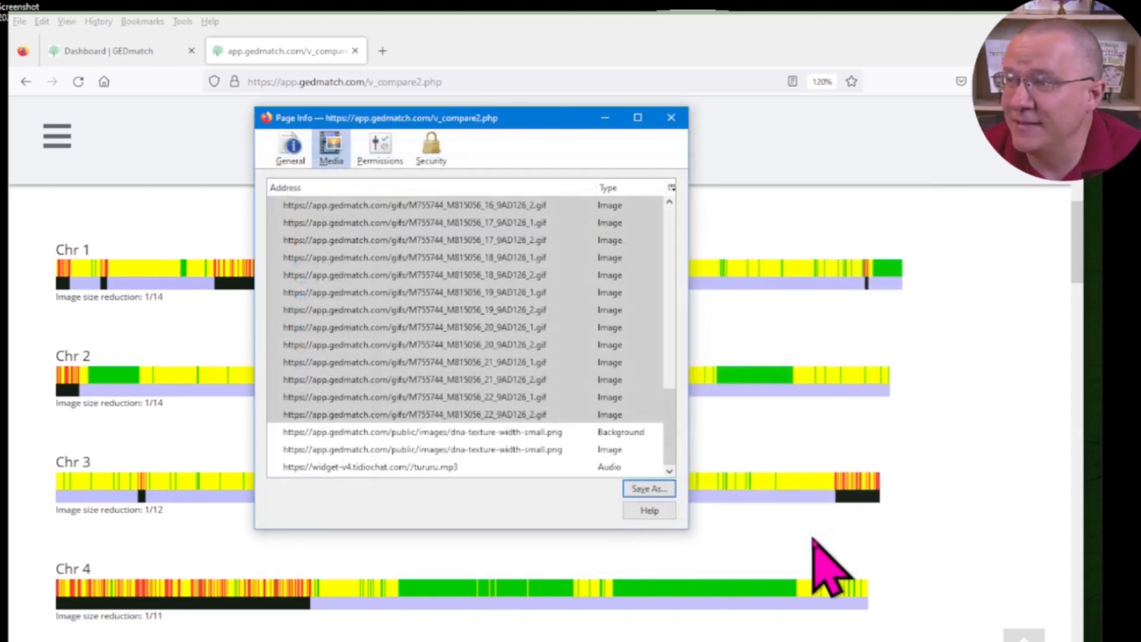
Confirm Downloads\FHF as the destination, saving all 44 chromosome GIFs there
{"action": "left_click", "coordinate": [649, 489]}
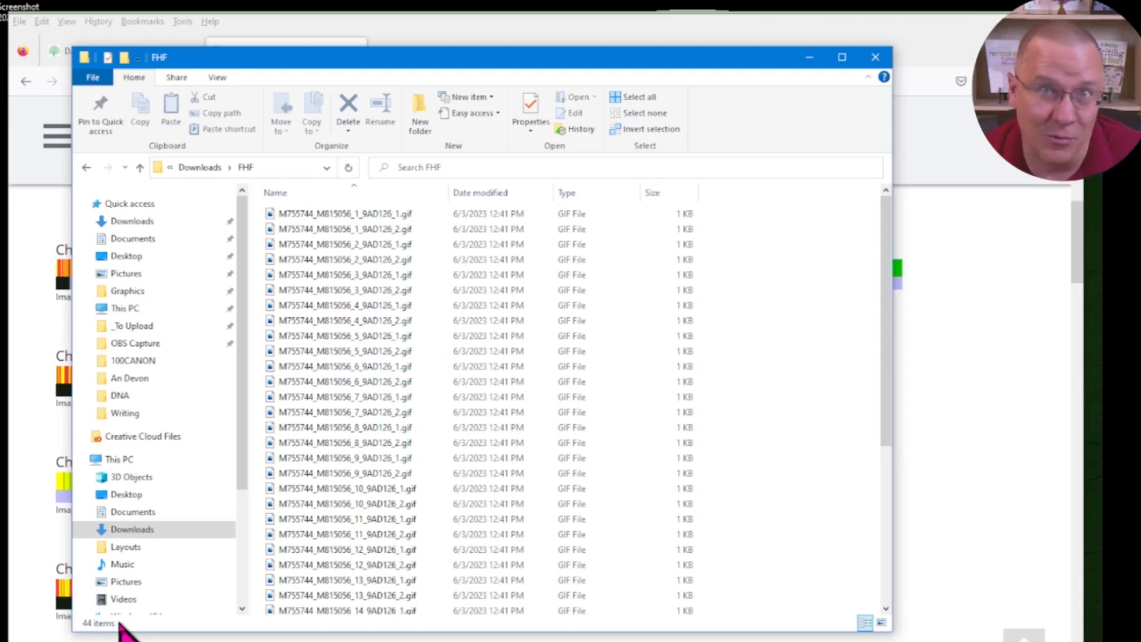
{"action": "left_click", "coordinate": [354, 594]}
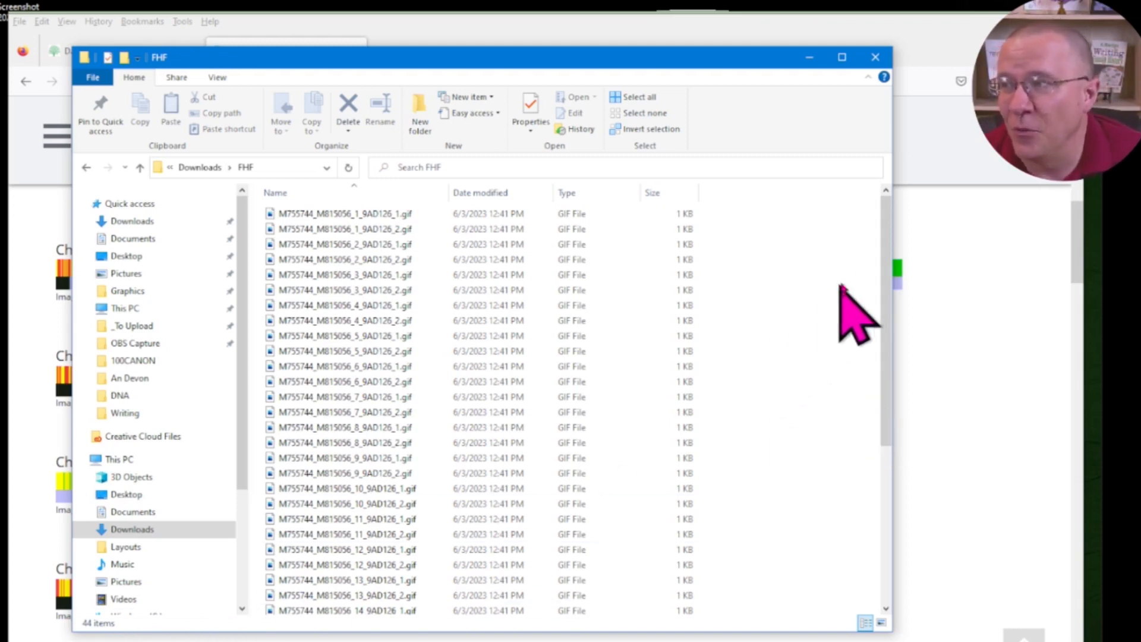
{"action": "mouse_move", "coordinate": [955, 252]}
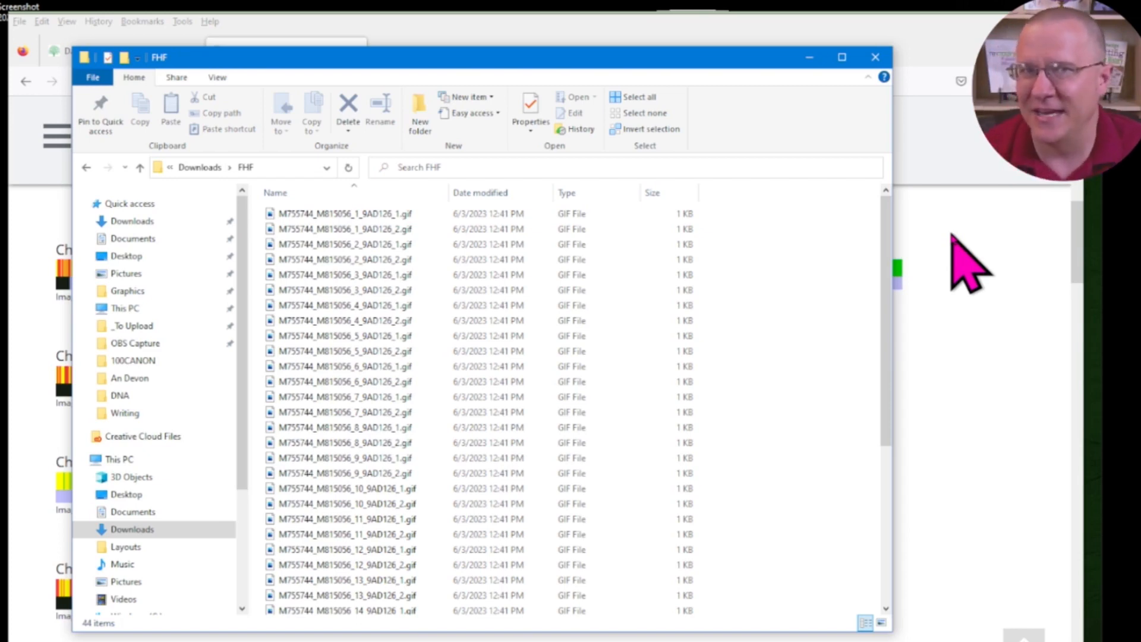
{"action": "mouse_move", "coordinate": [856, 281]}
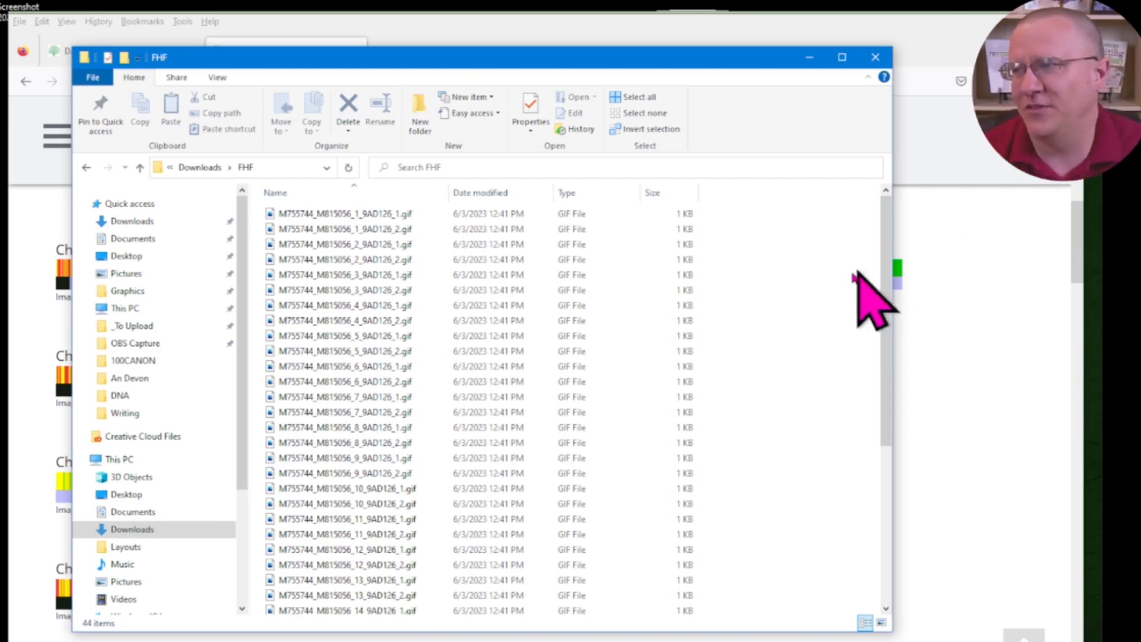